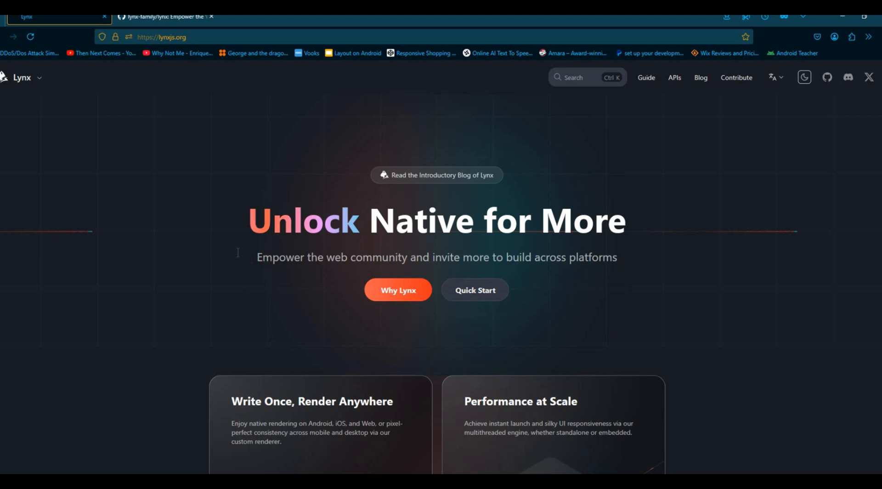
# Open the Lynx Quick Start guide, select the npm create rspeedy@latest command and review requirements
pyautogui.scroll(-3)
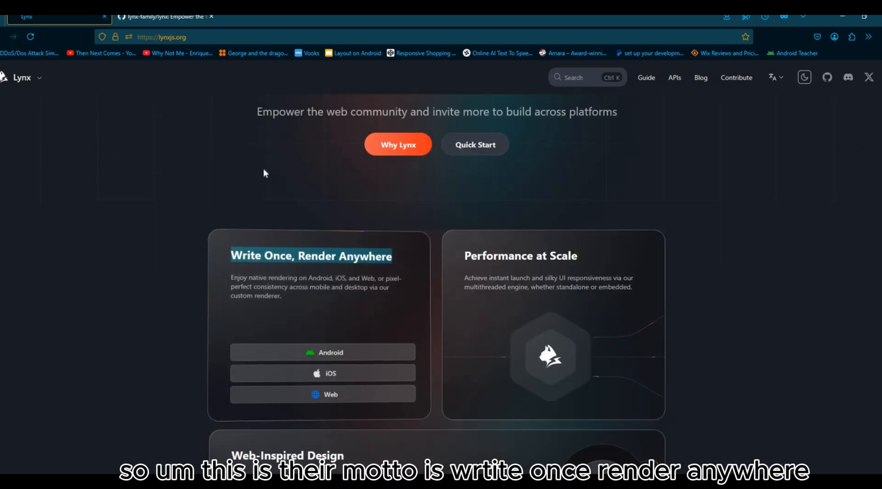
pyautogui.scroll(-3)
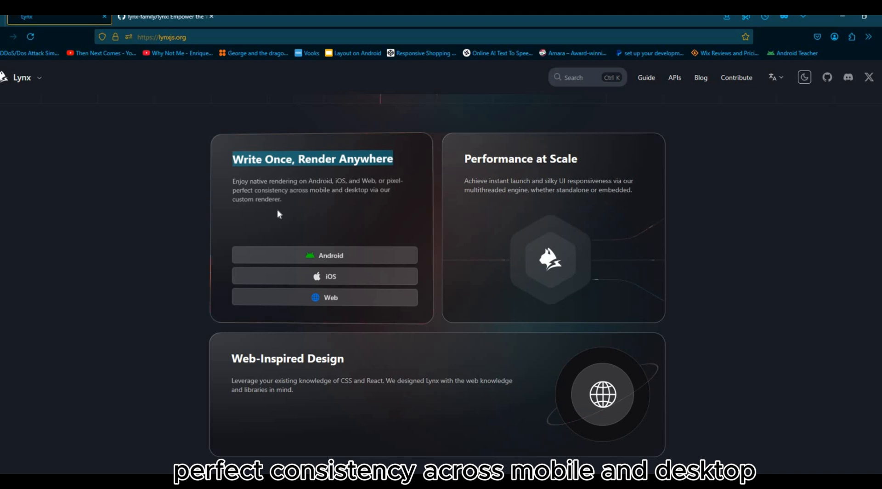
pyautogui.moveTo(336, 417)
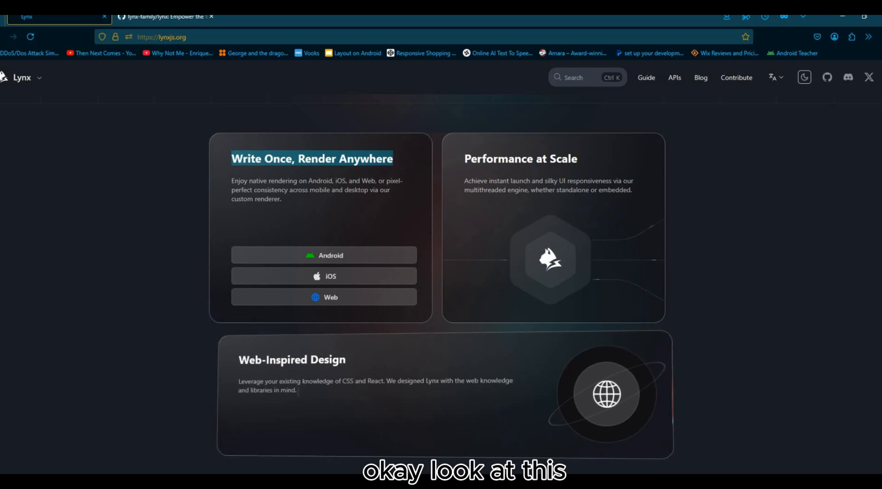
pyautogui.scroll(-3)
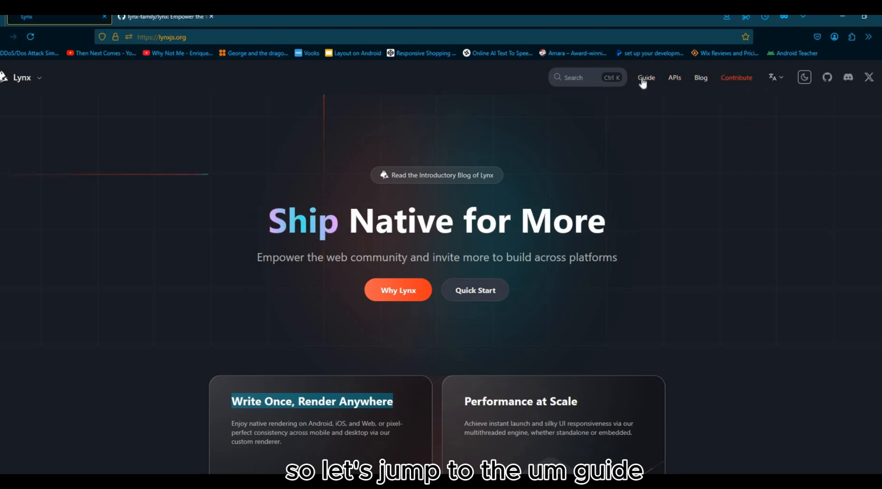
pyautogui.click(646, 78)
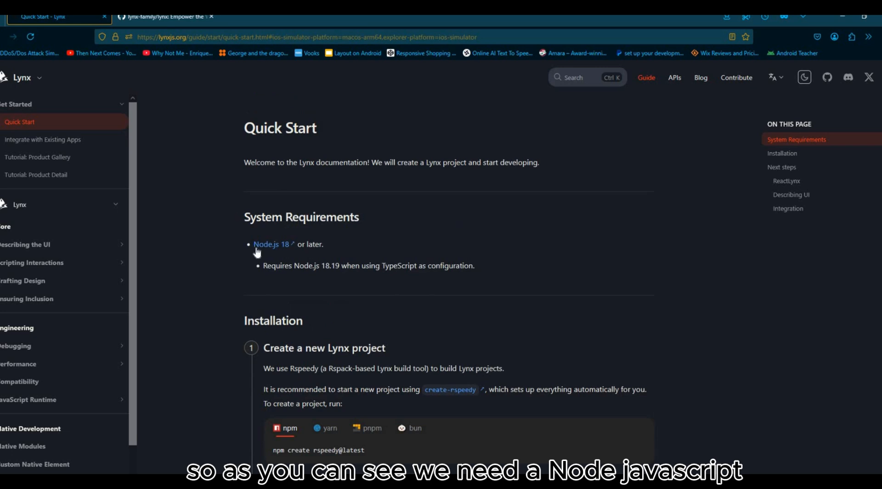
pyautogui.moveTo(298, 256)
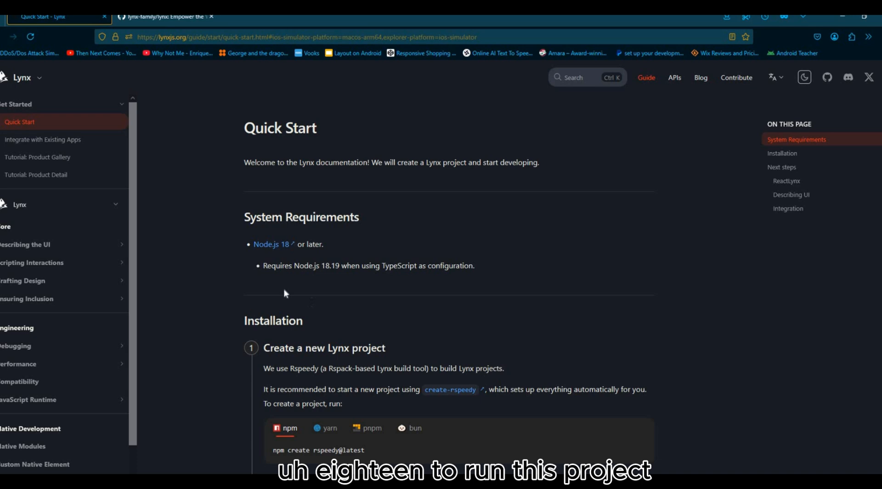
pyautogui.scroll(-3)
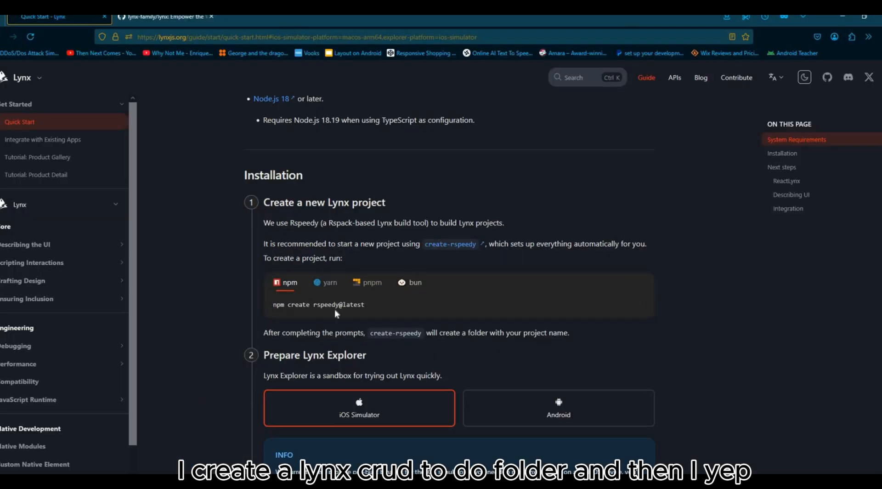
pyautogui.tripleClick(318, 304)
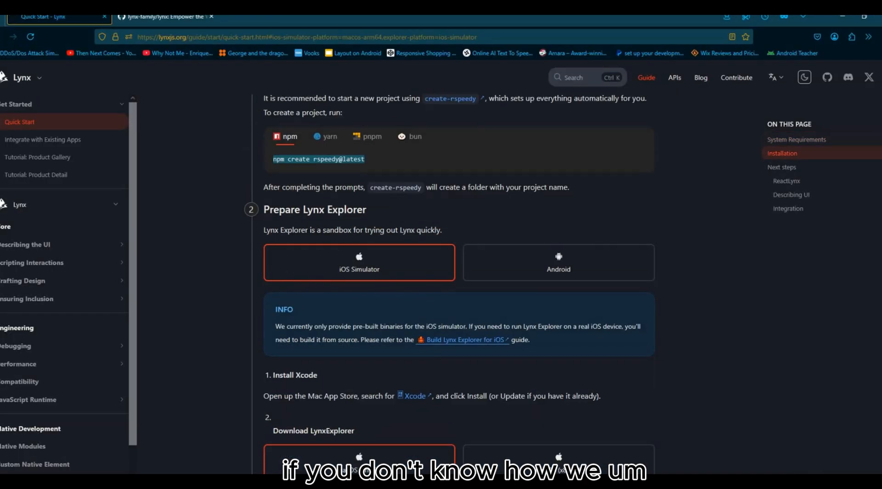
pyautogui.moveTo(536, 223)
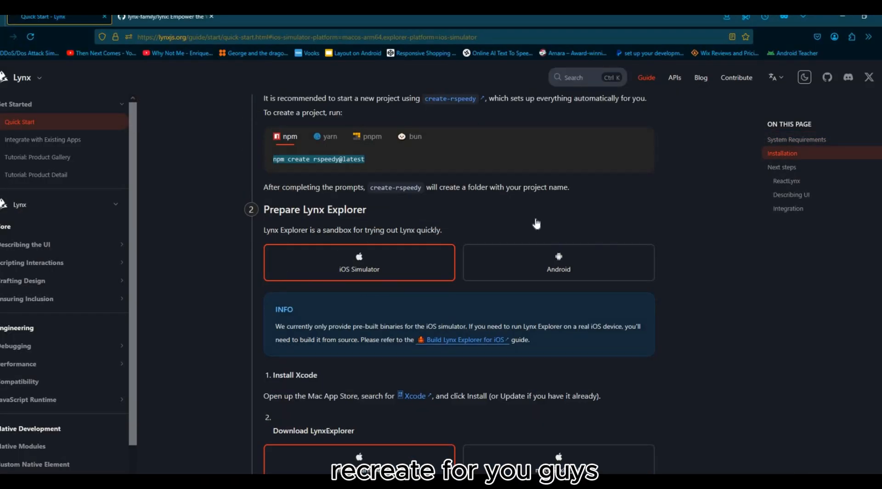
pyautogui.scroll(-3)
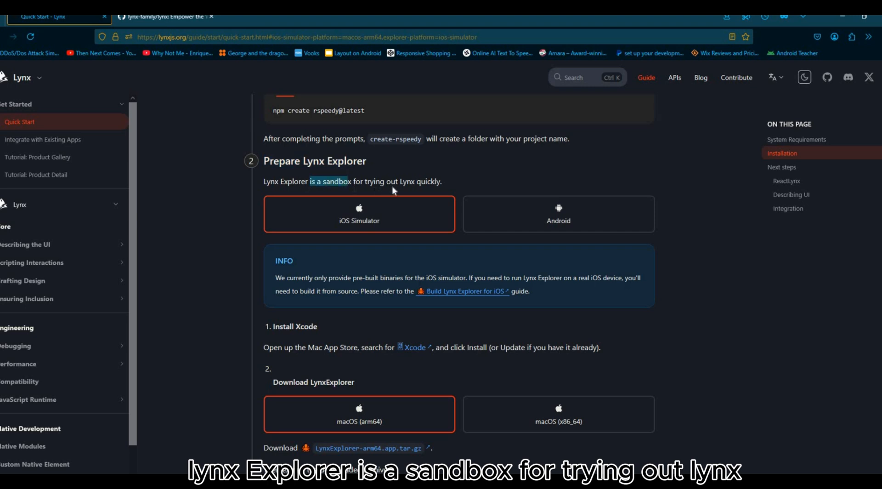
pyautogui.moveTo(509, 301)
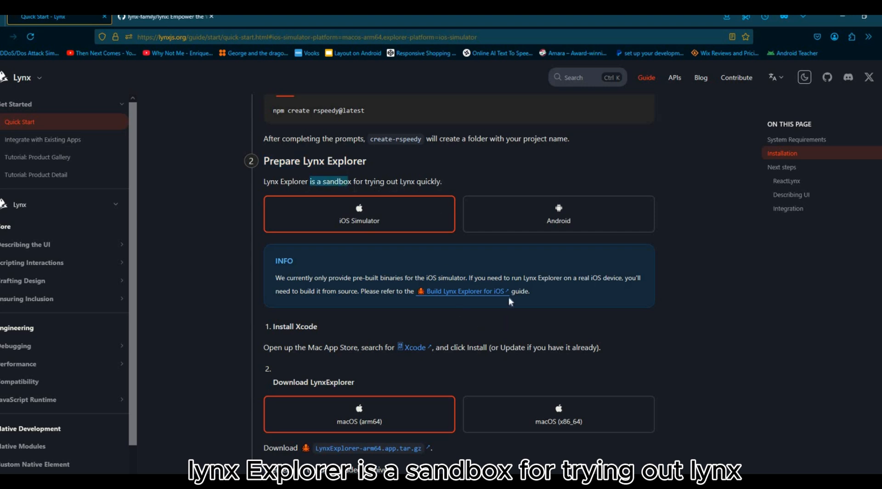
pyautogui.scroll(-3)
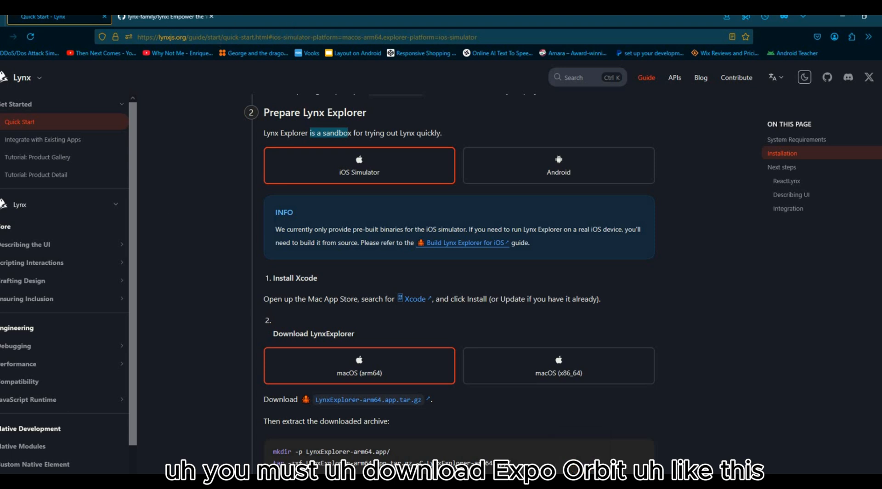
# Search the Start menu for 'expo' to find Expo Orbit
pyautogui.click(7, 487)
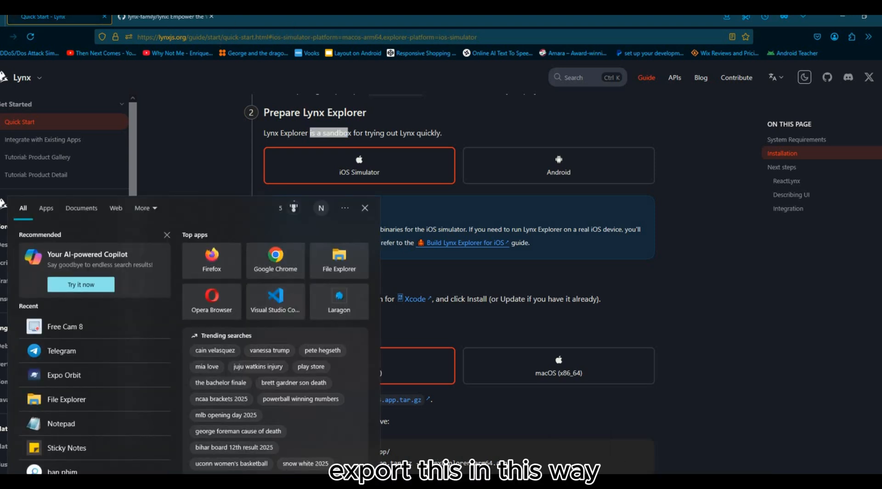
pyautogui.write('expo')
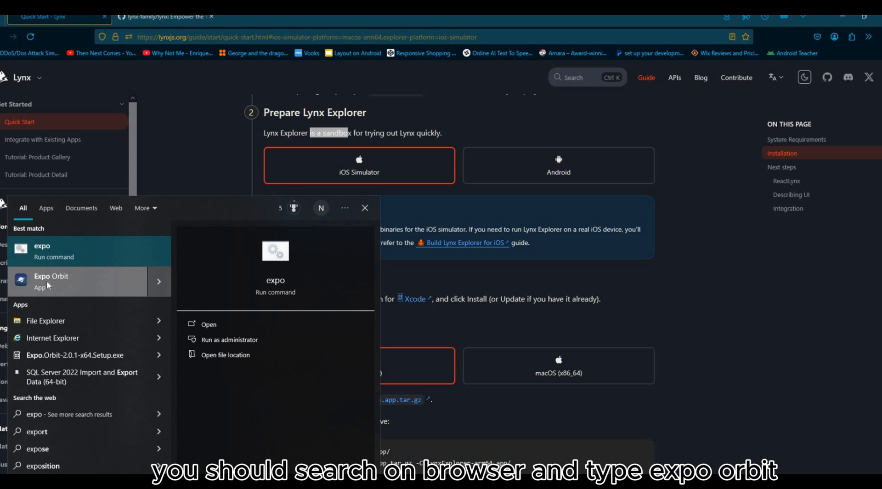
pyautogui.moveTo(762, 331)
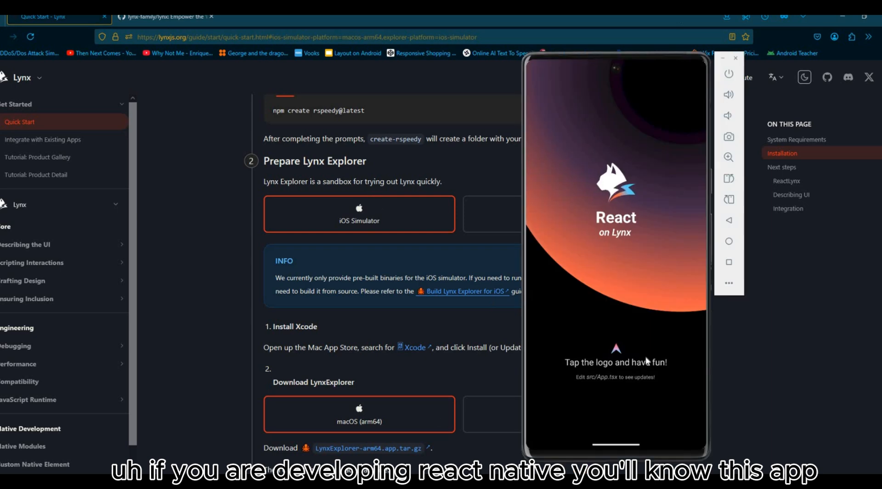
pyautogui.moveTo(630, 447)
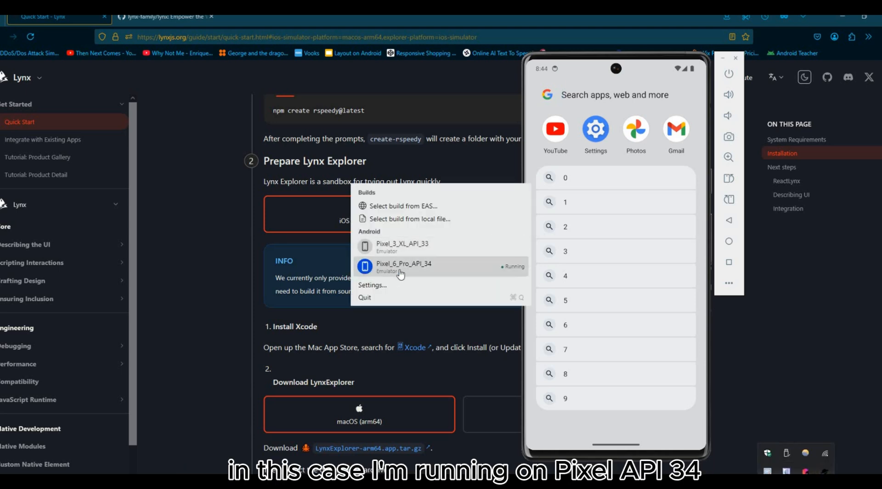
pyautogui.moveTo(429, 270)
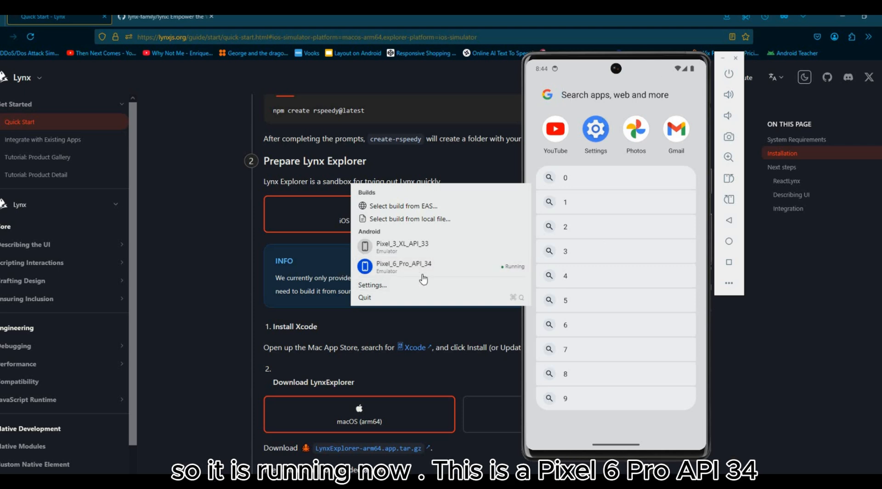
pyautogui.moveTo(474, 274)
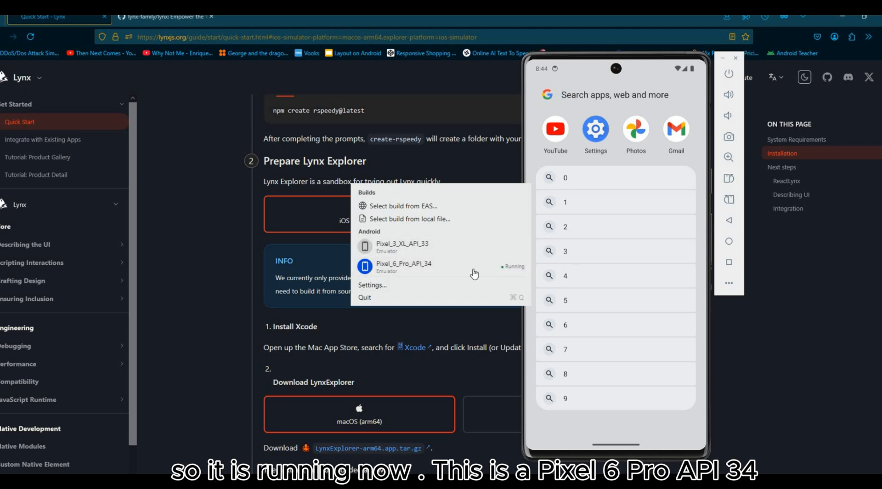
pyautogui.moveTo(571, 105)
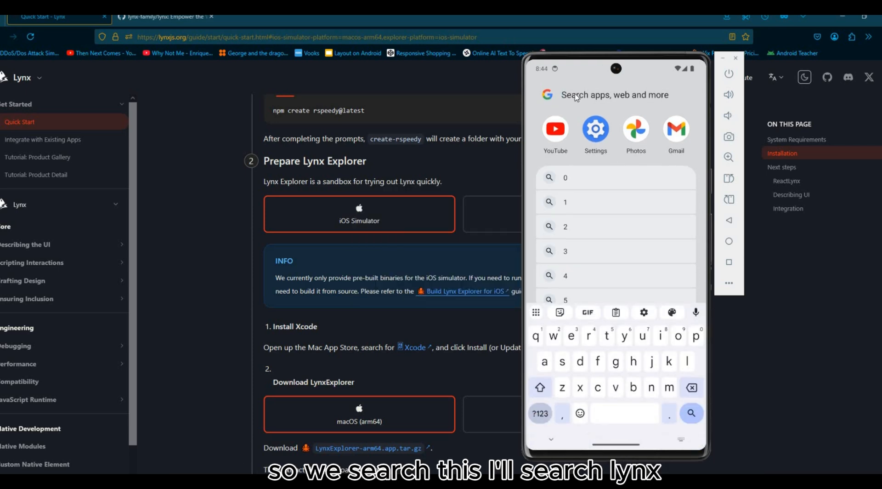
# Search for 'lynx bytedance' in the emulator's browser
pyautogui.write('lynx')
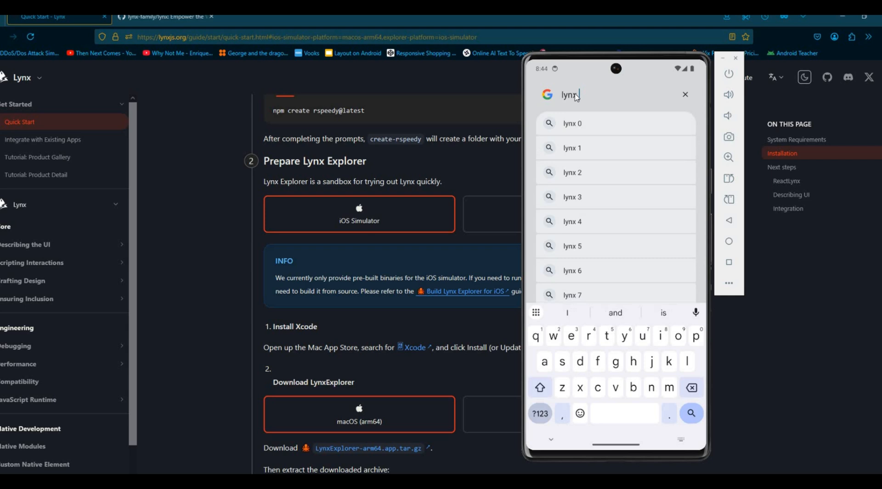
pyautogui.write('bytedance')
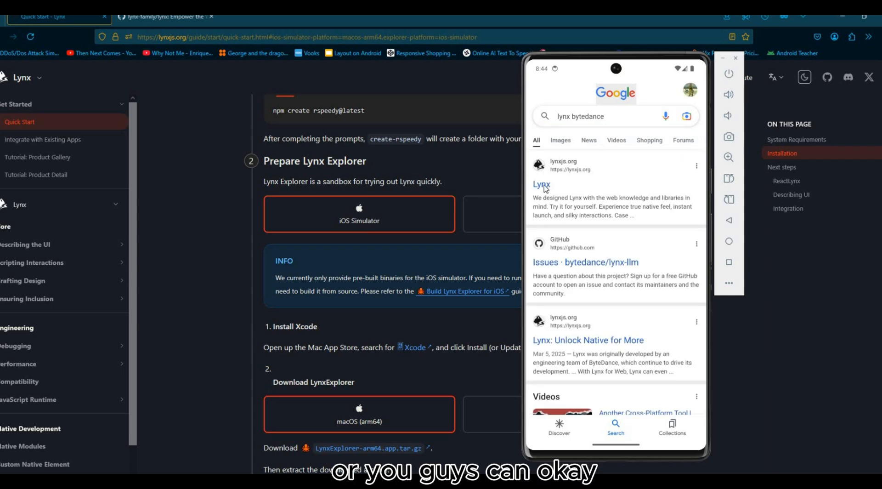
# Open the lynxjs.org result and follow its link to the Lynx contribution page on GitHub
pyautogui.click(541, 185)
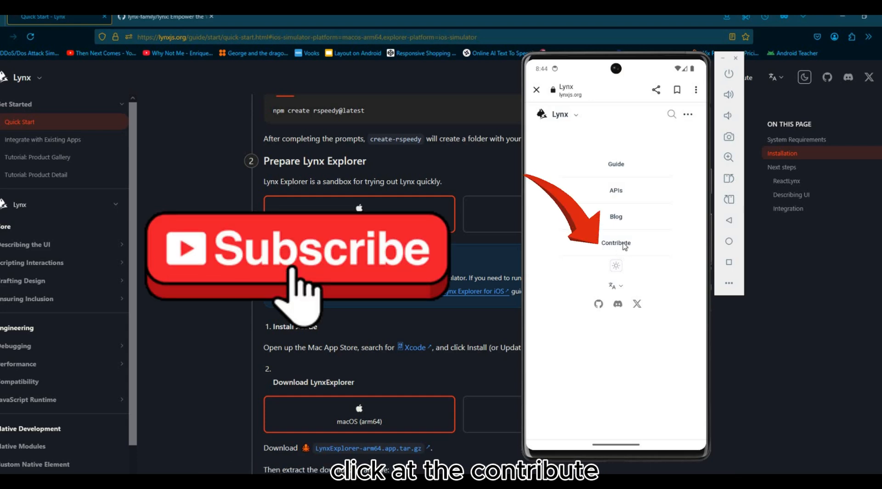
pyautogui.click(616, 242)
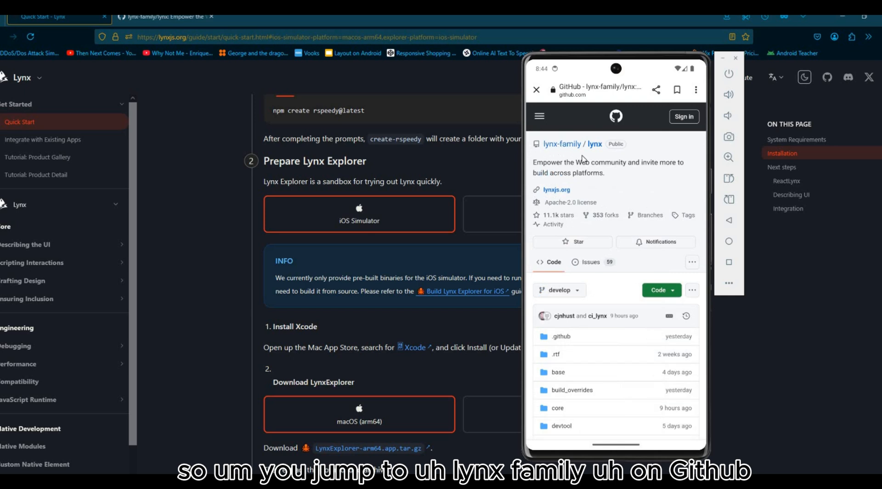
pyautogui.moveTo(588, 284)
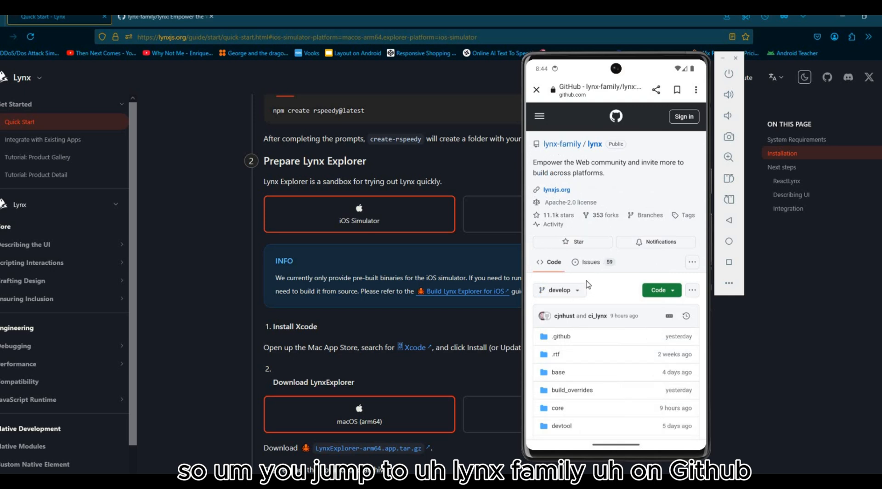
pyautogui.scroll(-3)
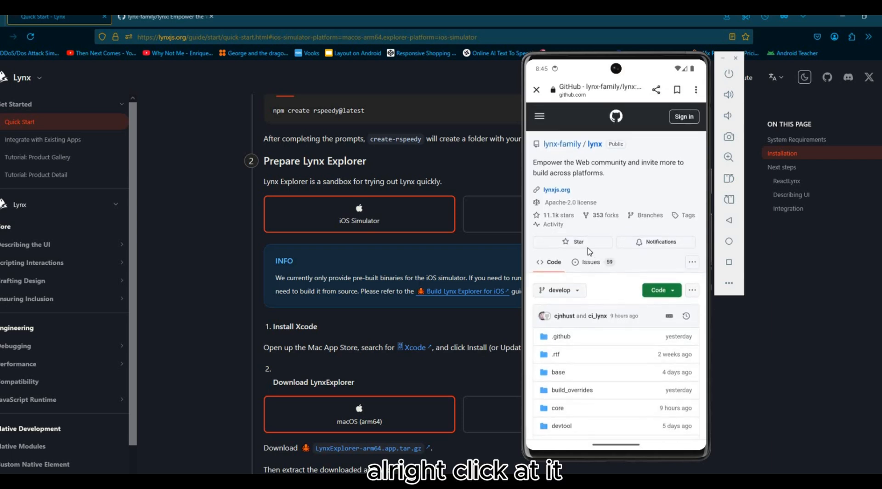
pyautogui.moveTo(643, 235)
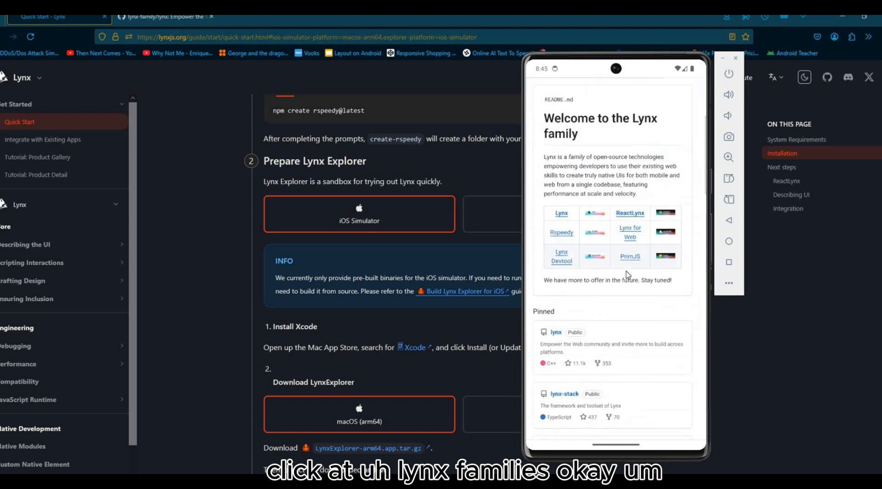
# Open the lynx-family organisation, then the lynx repository's releases showing 3.2.0-rc.1 assets
pyautogui.click(562, 212)
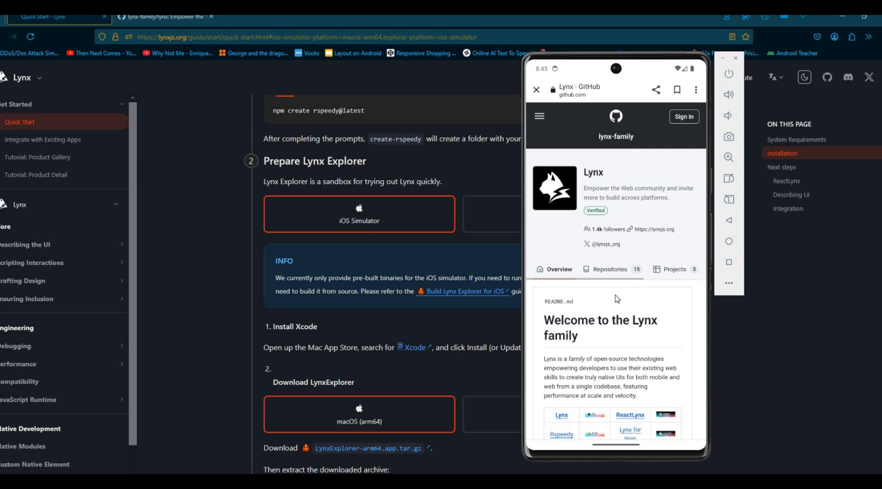
pyautogui.click(610, 269)
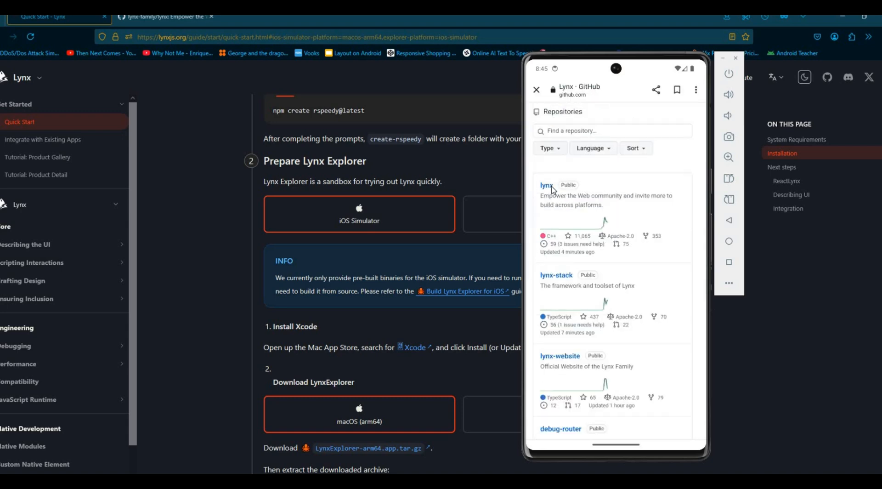
pyautogui.click(546, 185)
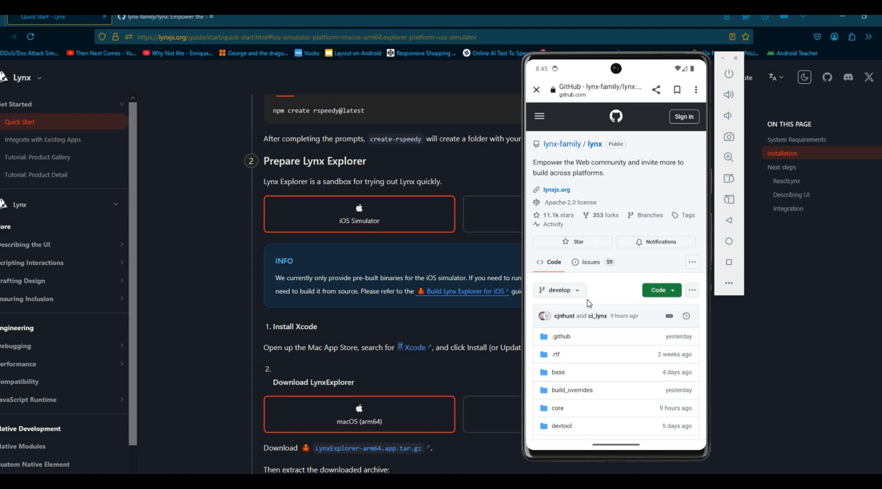
pyautogui.scroll(-3)
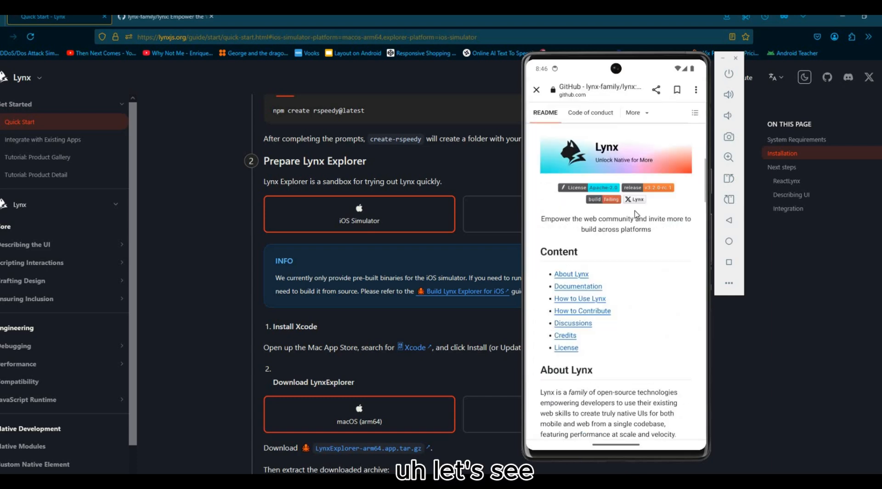
pyautogui.scroll(-3)
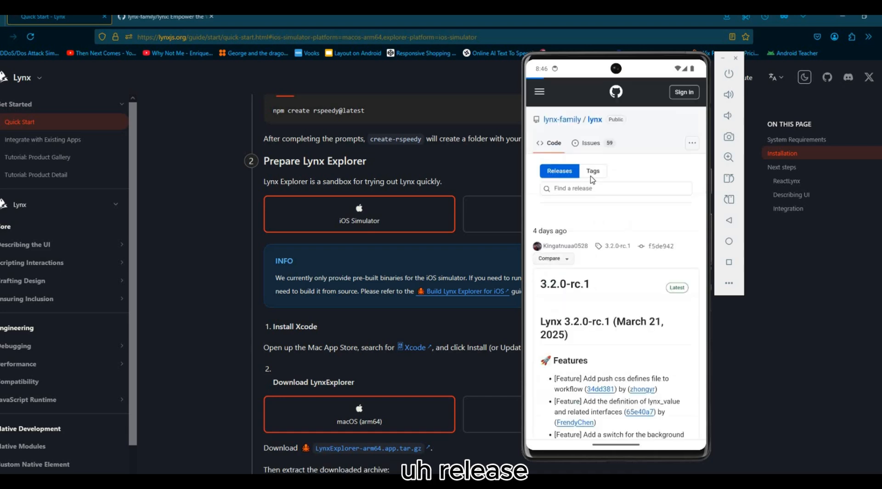
pyautogui.moveTo(586, 270)
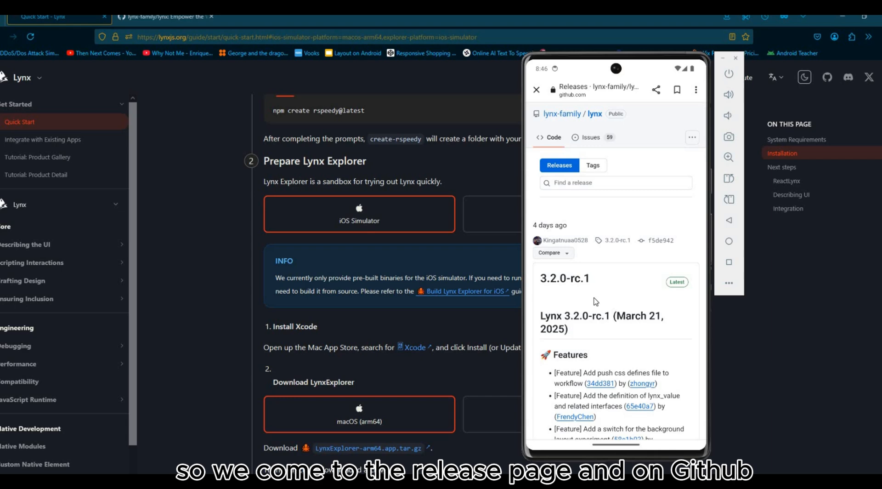
pyautogui.scroll(-3)
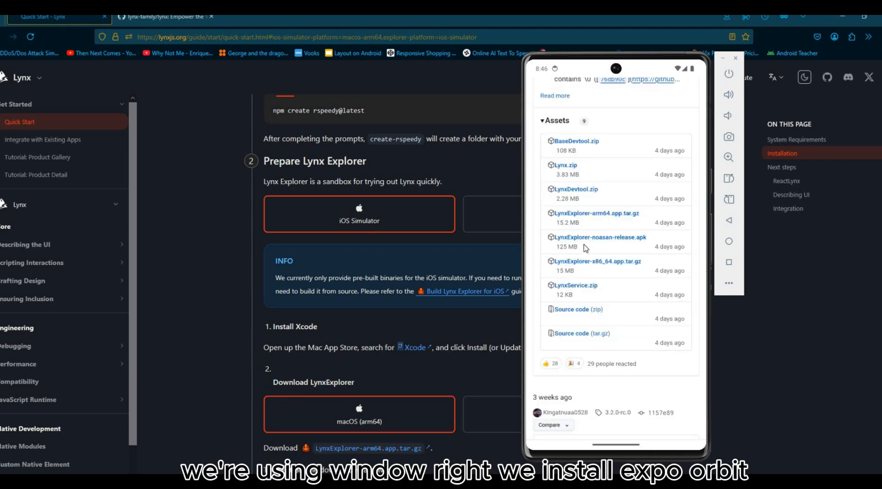
pyautogui.moveTo(595, 241)
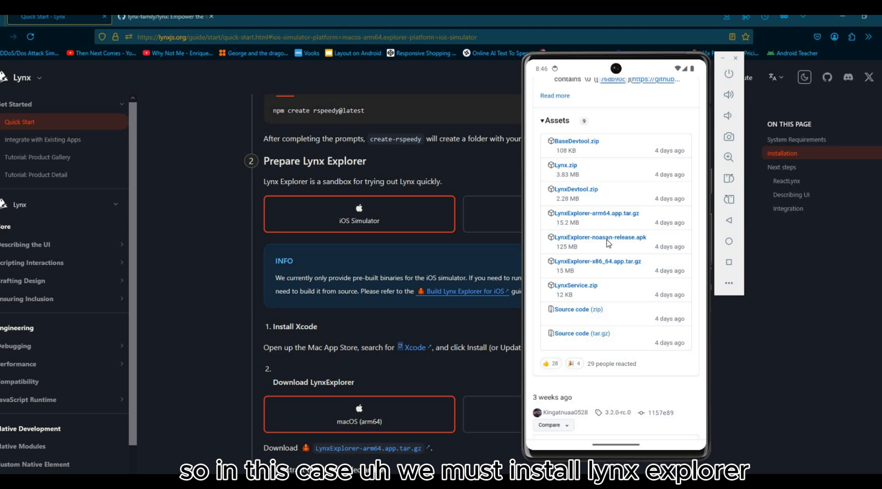
pyautogui.moveTo(638, 244)
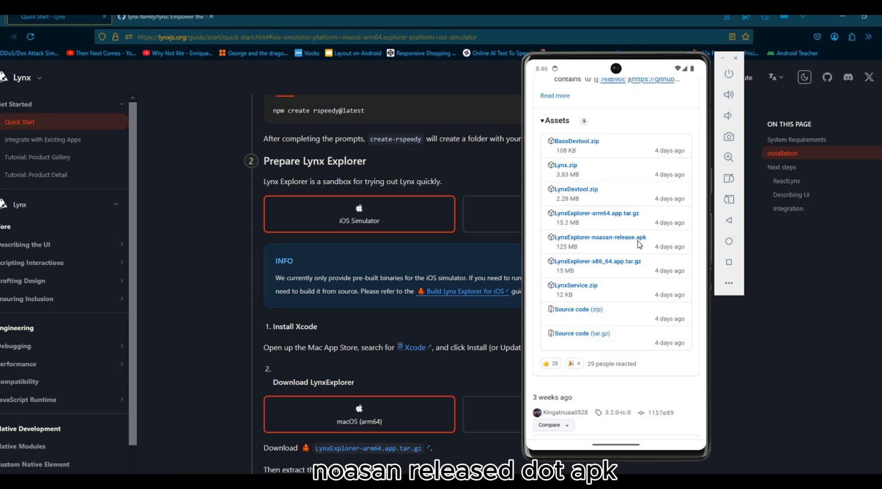
pyautogui.moveTo(564, 244)
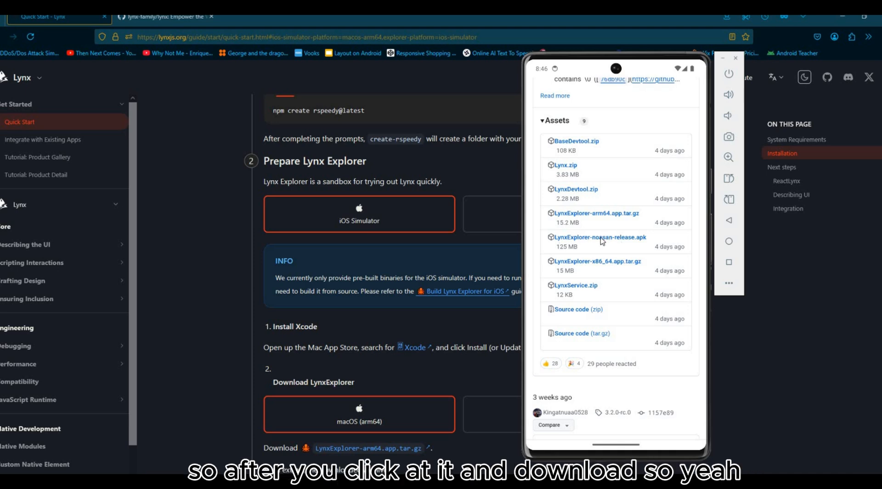
pyautogui.moveTo(574, 254)
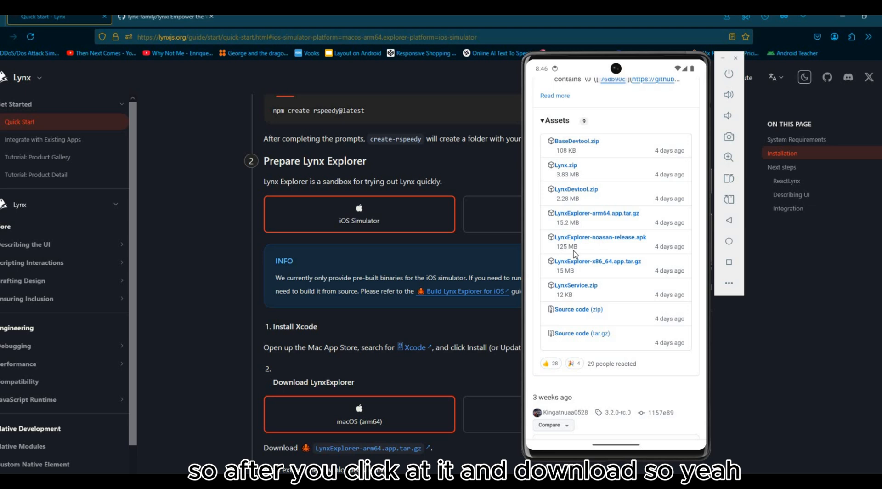
pyautogui.moveTo(610, 264)
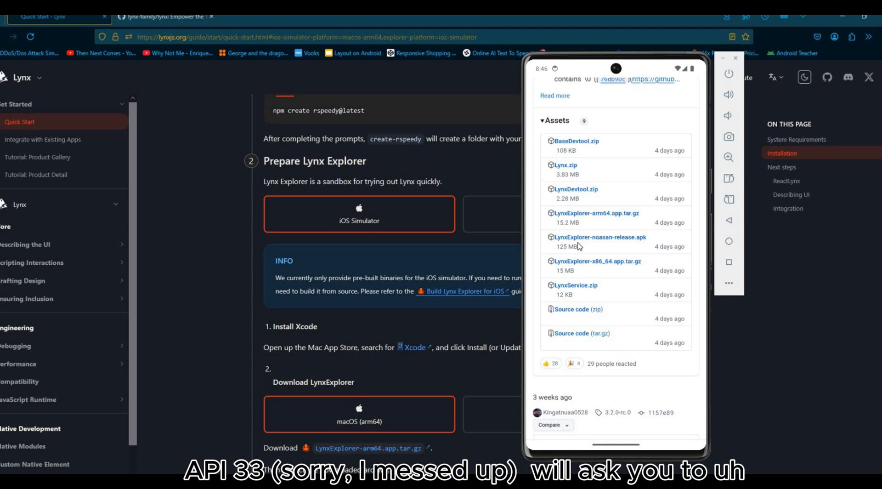
pyautogui.moveTo(599, 241)
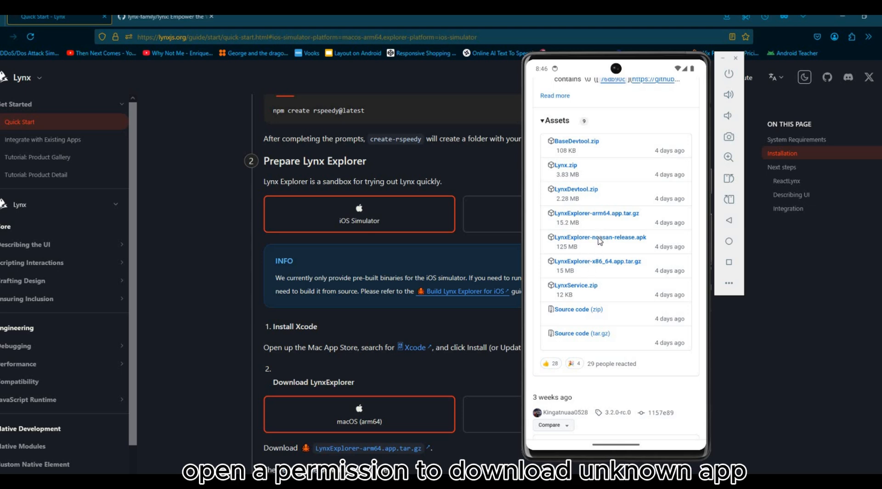
pyautogui.moveTo(607, 241)
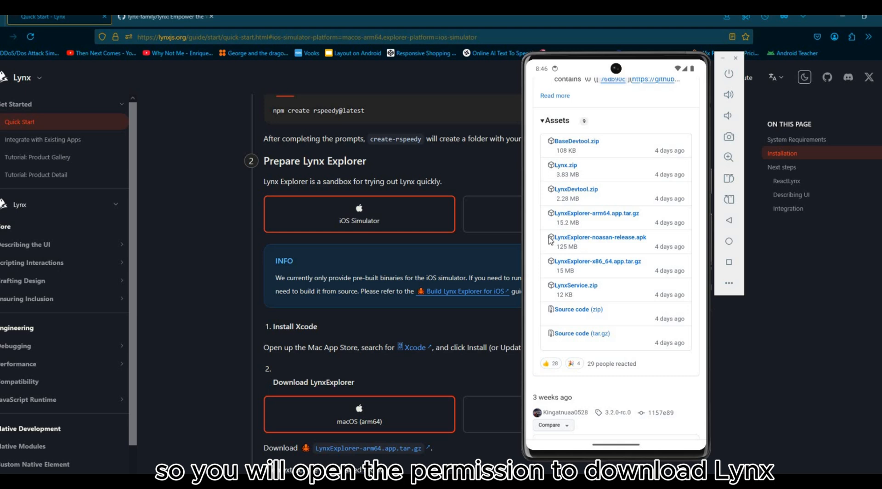
pyautogui.moveTo(602, 245)
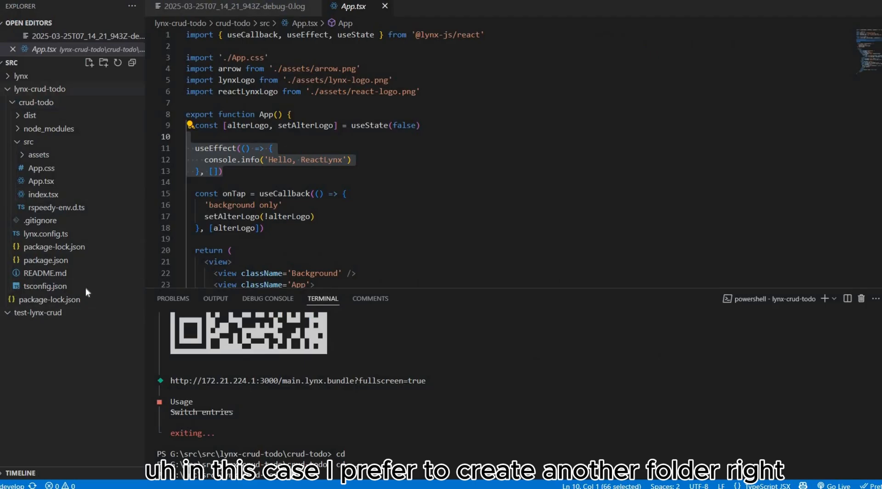
# Collapse the Explorer tree and create a new folder named lynx-trial under src
pyautogui.click(40, 88)
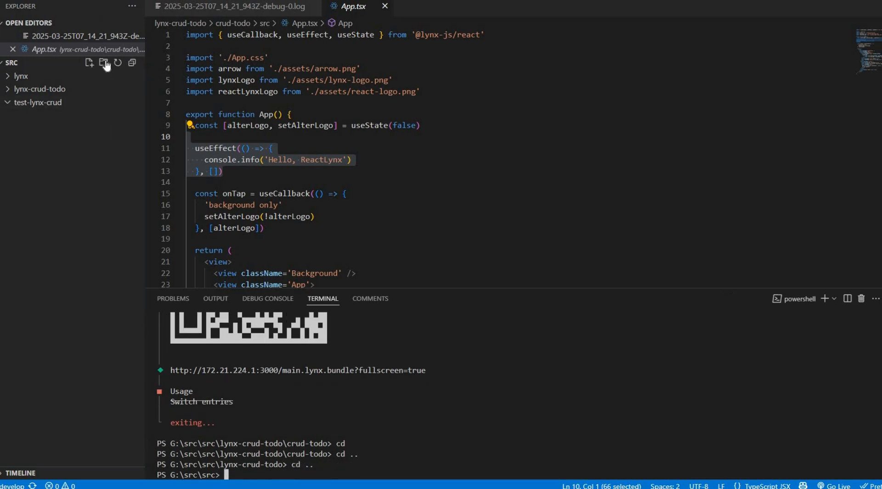
pyautogui.click(103, 63)
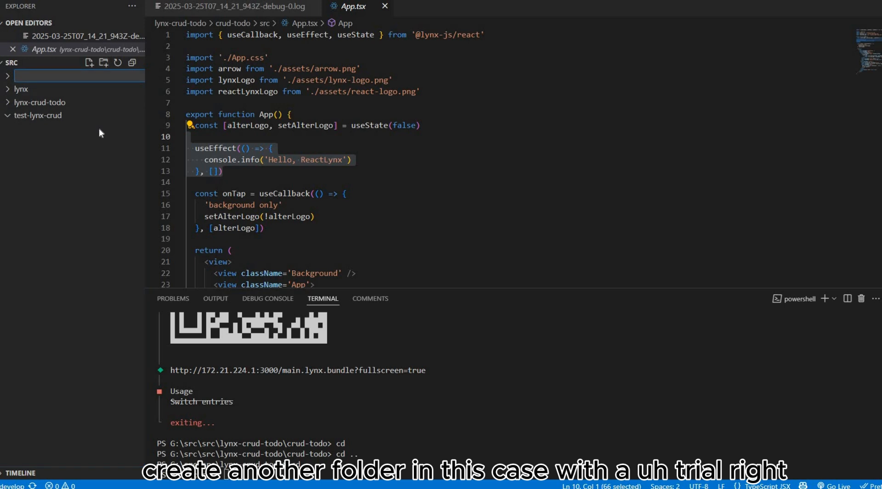
pyautogui.write('t')
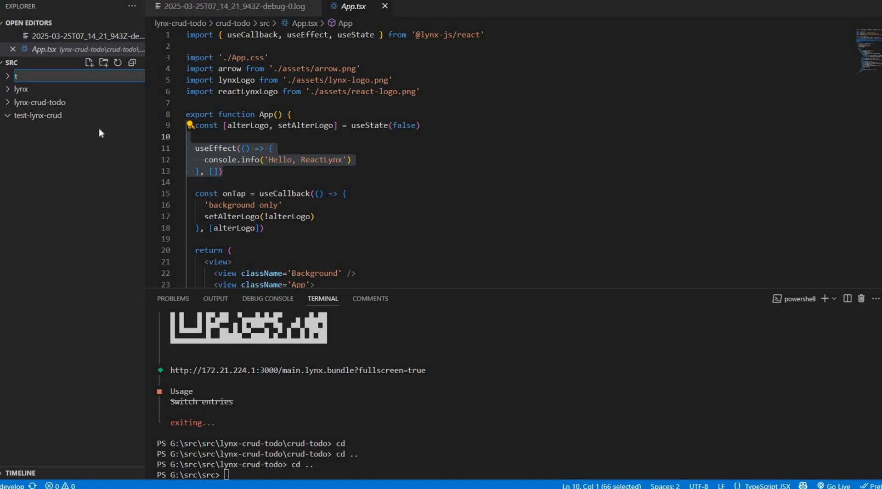
pyautogui.write('lynx-tria')
pyautogui.click(520, 475)
pyautogui.write('cd')
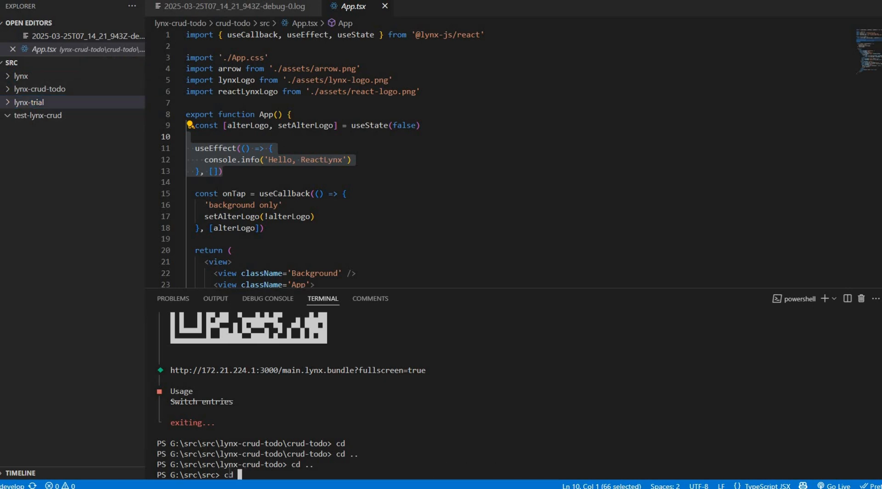
pyautogui.write('lynx-')
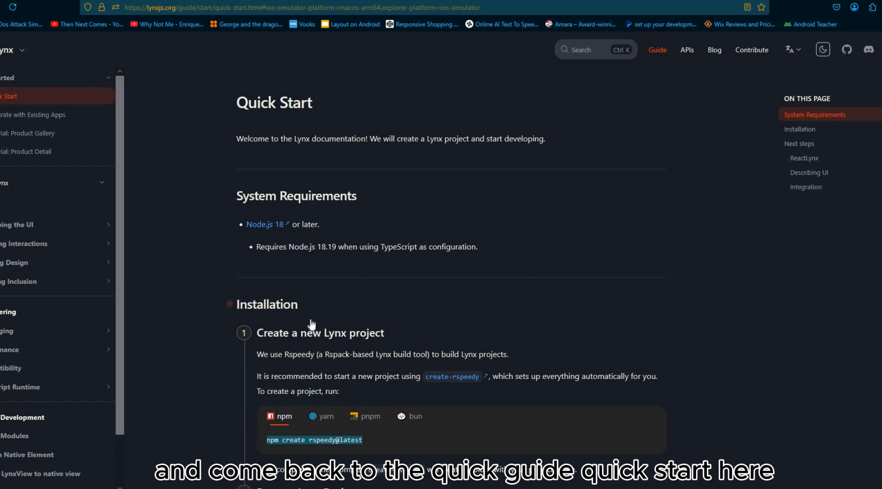
# Run npm create rspeedy@latest in lynx-trial and confirm installing create-rspeedy with y
pyautogui.scroll(-3)
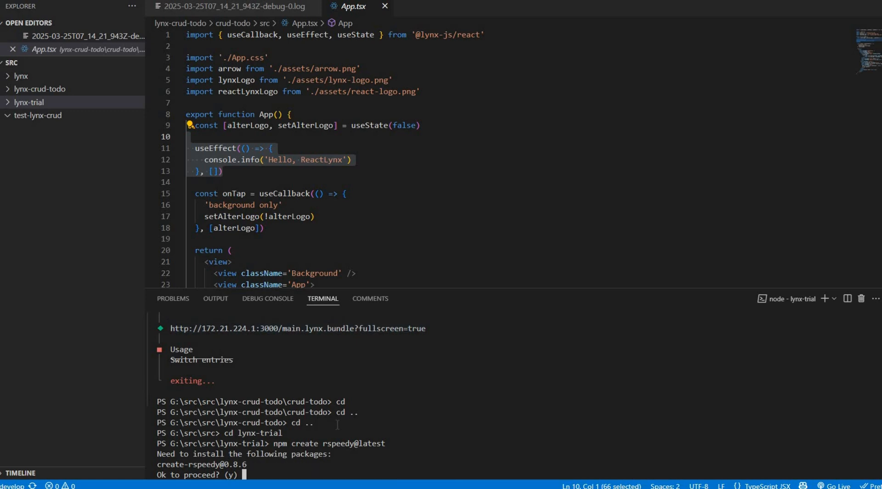
pyautogui.write('y')
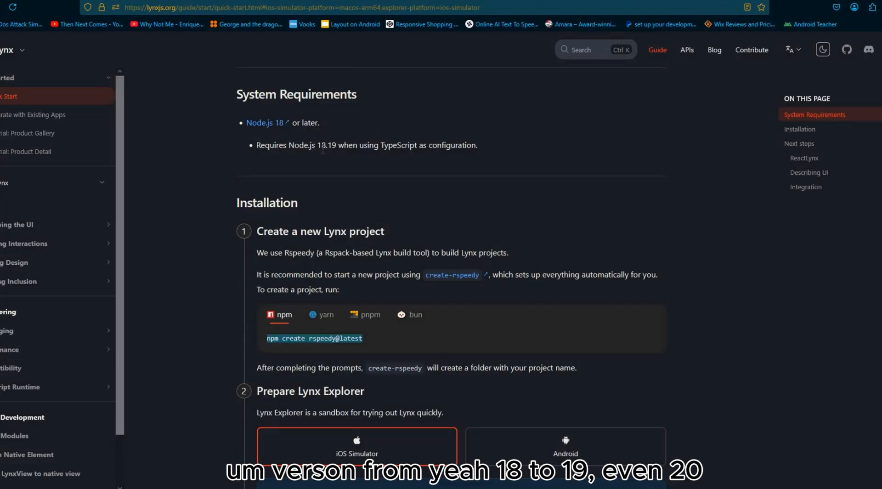
pyautogui.moveTo(361, 203)
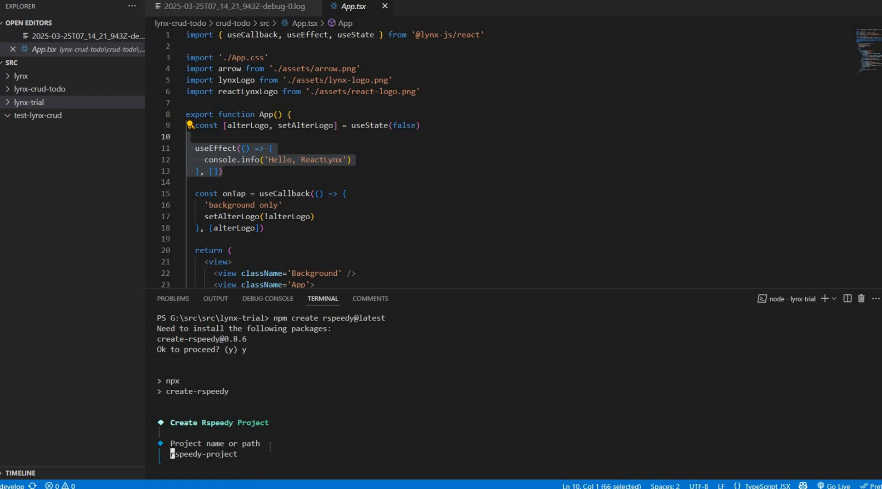
# Enter lynx-trial-run as the project name and choose TypeScript
pyautogui.write('lynx-')
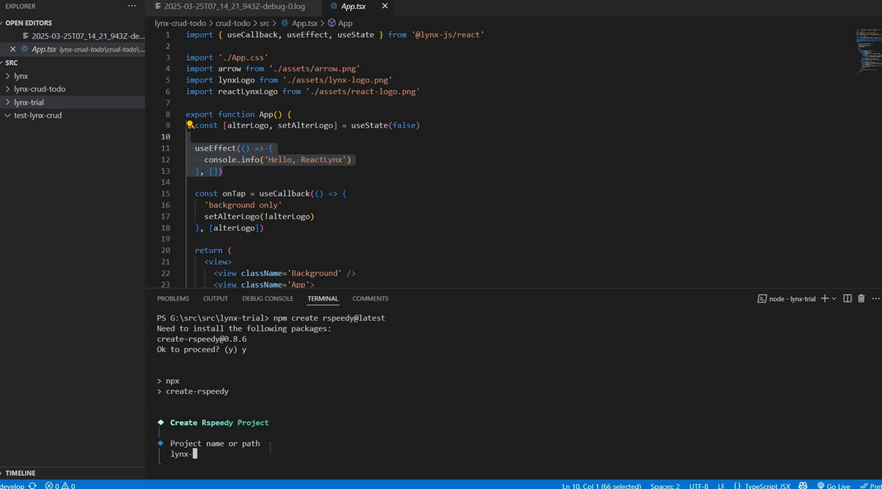
pyautogui.write('trial')
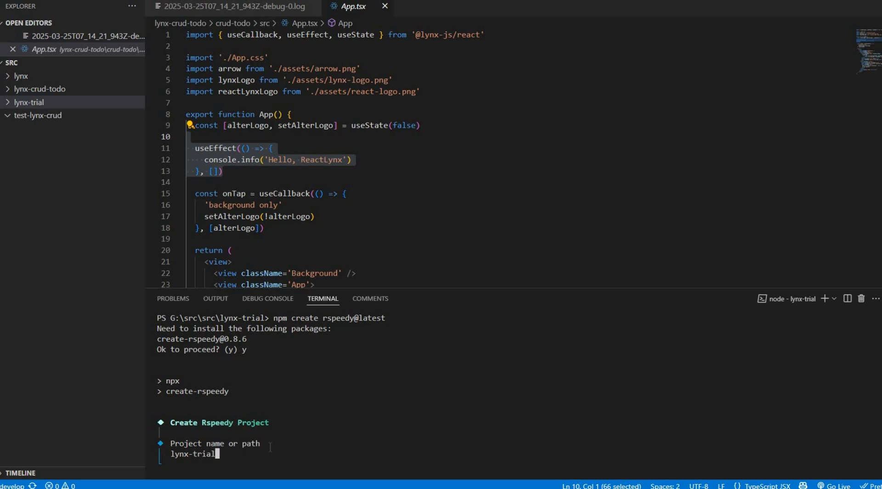
pyautogui.write('-')
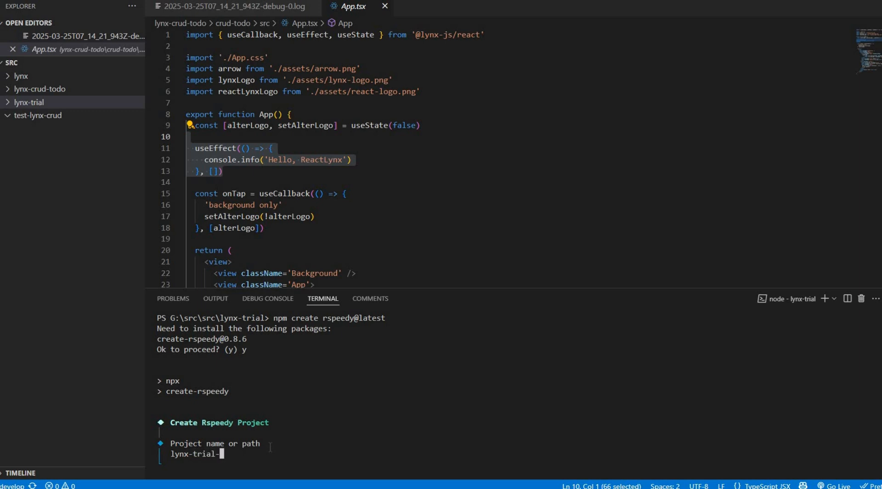
pyautogui.write('run')
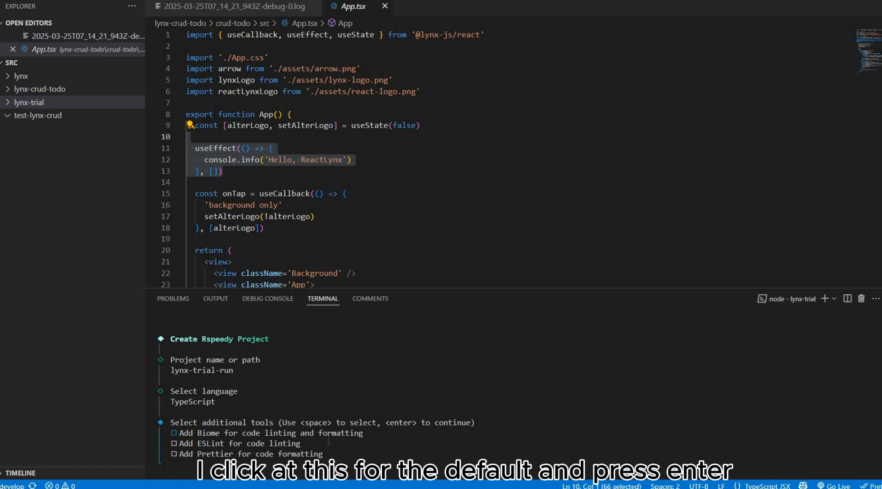
# Choose Biome for linting and formatting and confirm to finish scaffolding
pyautogui.press('enter')
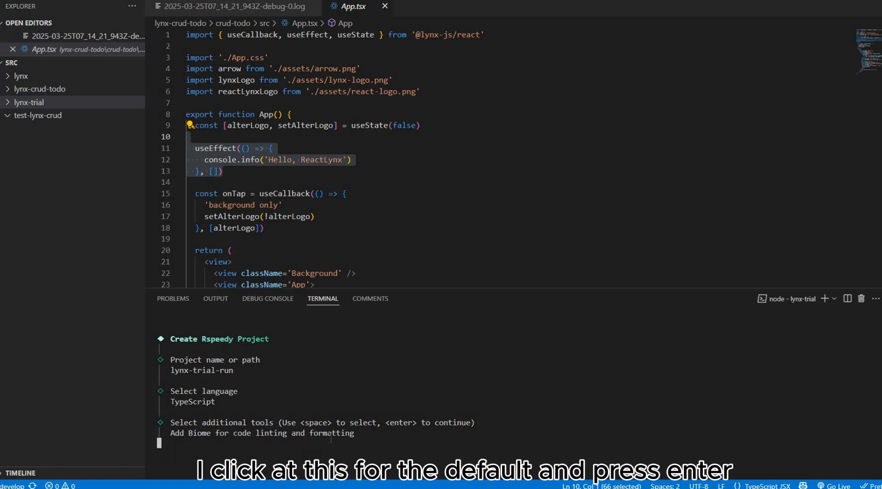
pyautogui.press('enter')
pyautogui.write('cd lynx-trial-ru')
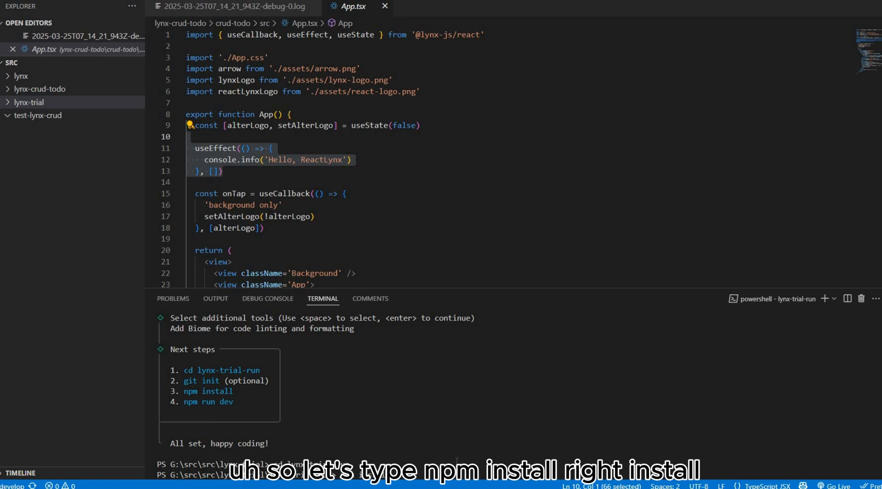
# Run npm install in lynx-trial-run, adding 507 packages with 0 vulnerabilities
pyautogui.write('npm install')
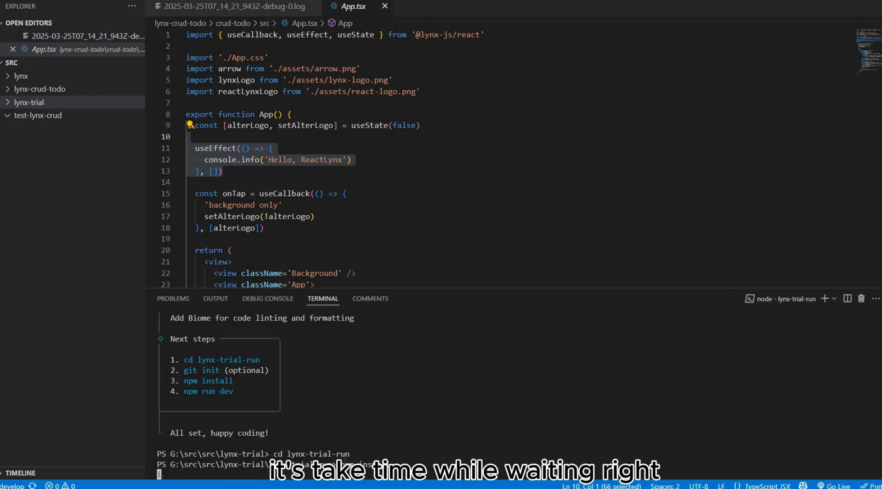
pyautogui.write('npm install')
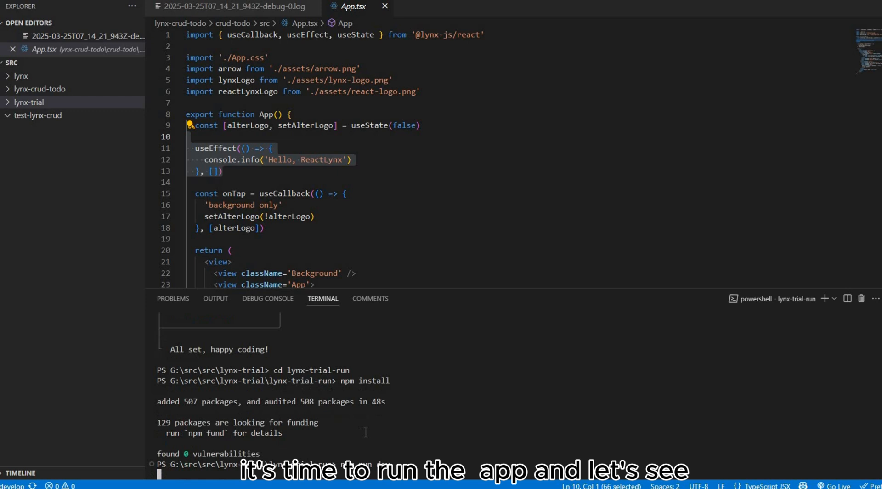
# Start the dev server with npm run dev and open Lynx Explorer on the emulator
pyautogui.write('npm run dev')
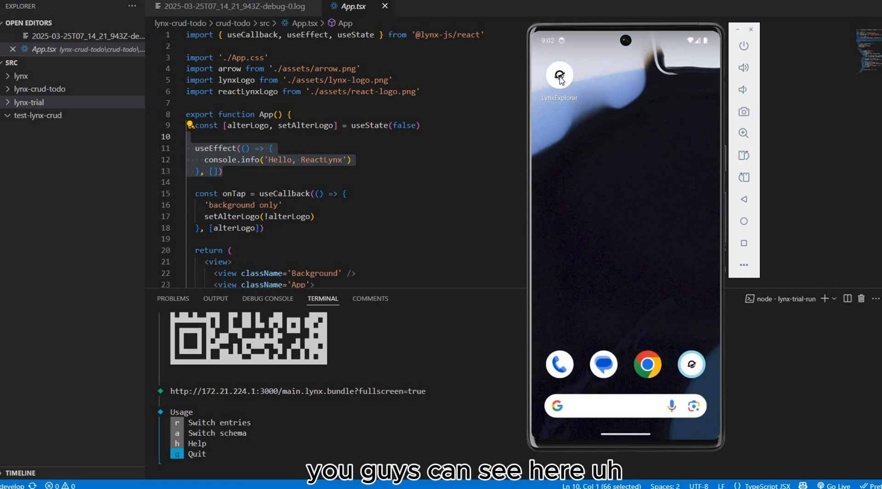
pyautogui.click(559, 76)
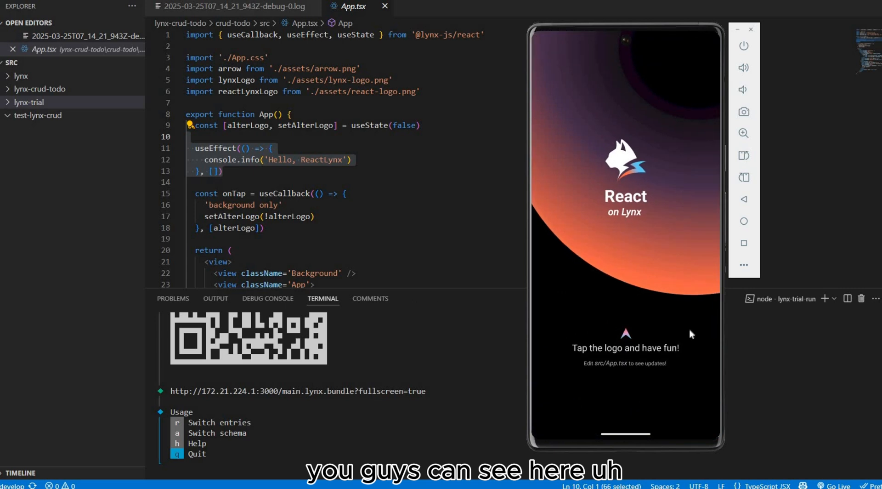
pyautogui.moveTo(614, 394)
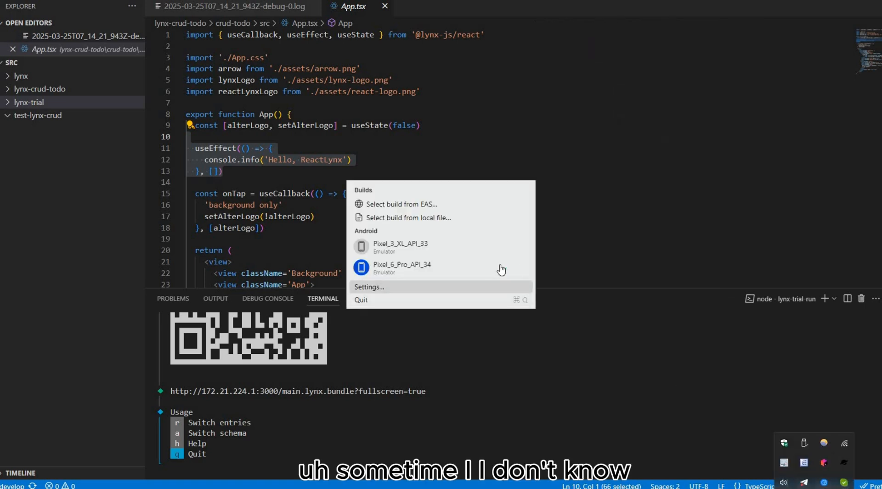
# Relaunch the Pixel_6_Pro_API_34 Android emulator
pyautogui.click(402, 268)
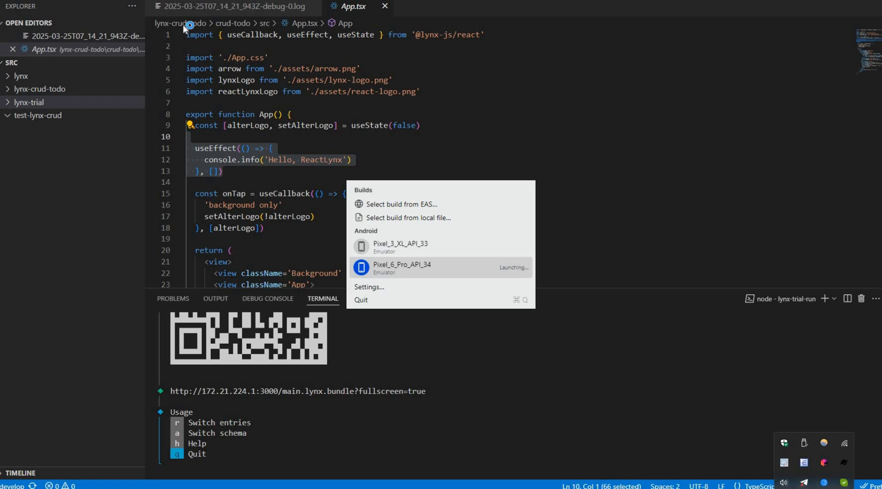
pyautogui.click(402, 268)
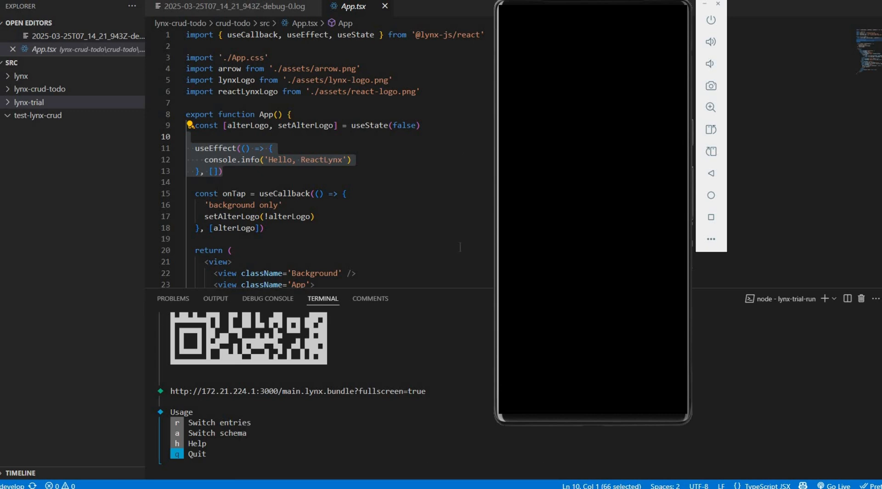
pyautogui.moveTo(730, 20)
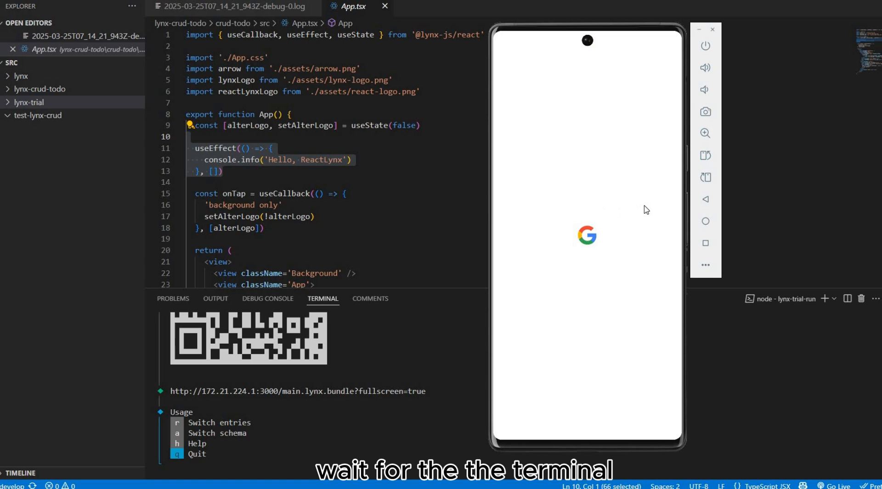
pyautogui.moveTo(631, 211)
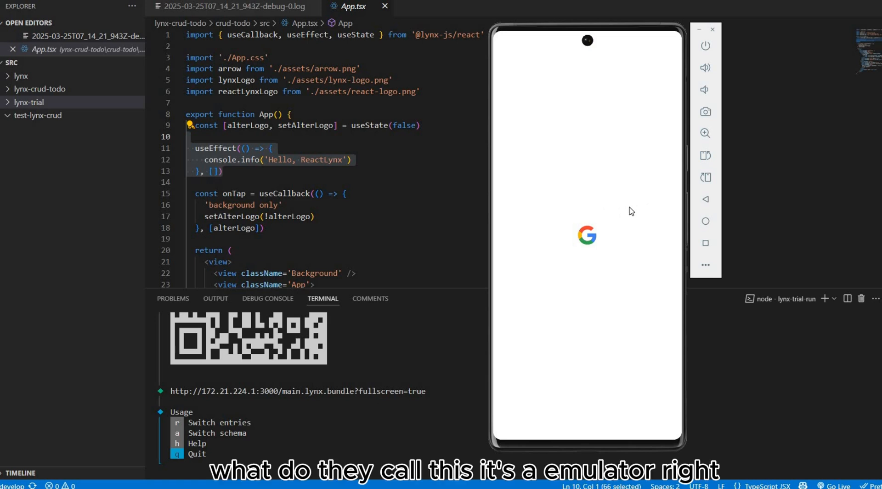
pyautogui.moveTo(559, 249)
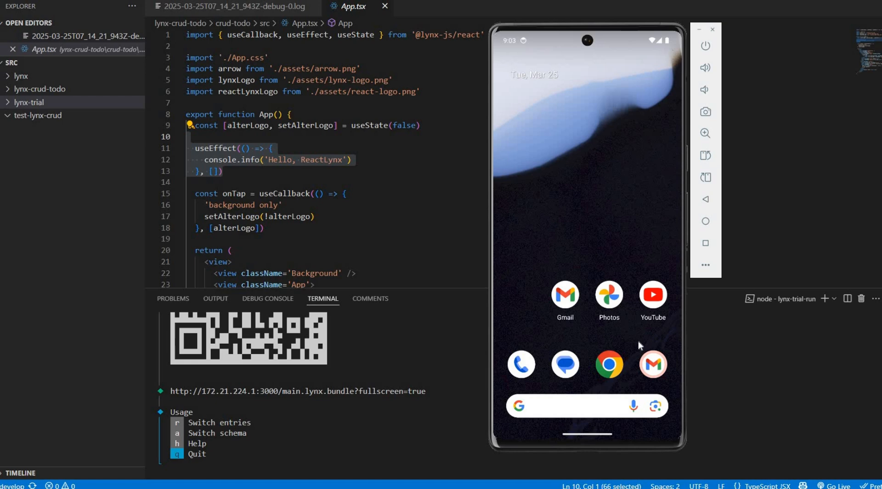
pyautogui.moveTo(616, 279)
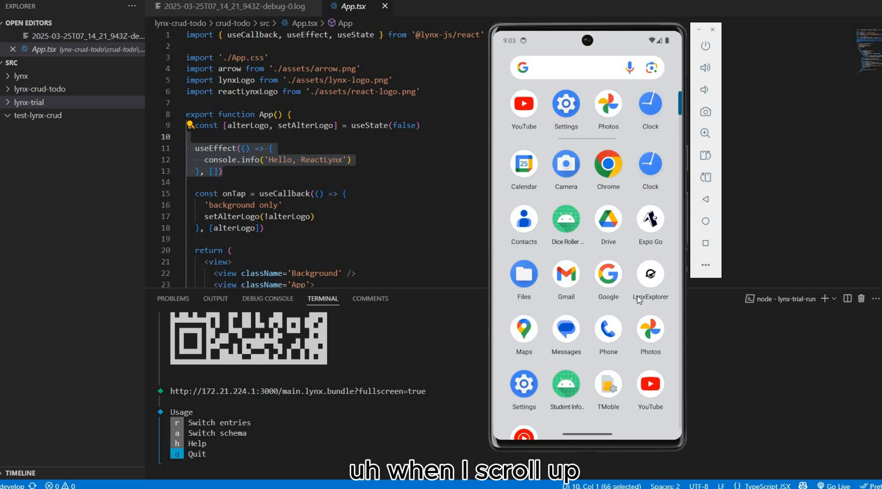
pyautogui.moveTo(651, 287)
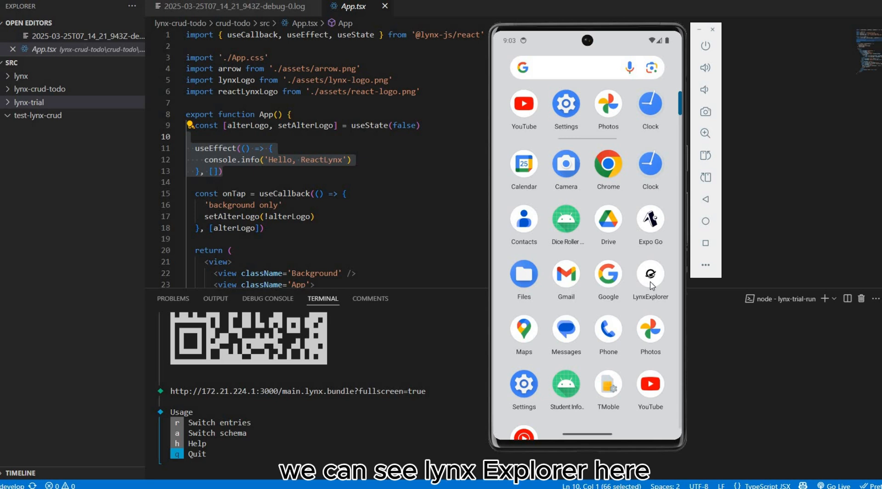
# Open LynxExplorer and load the dev server's main.lynx.bundle URL as the card
pyautogui.click(650, 276)
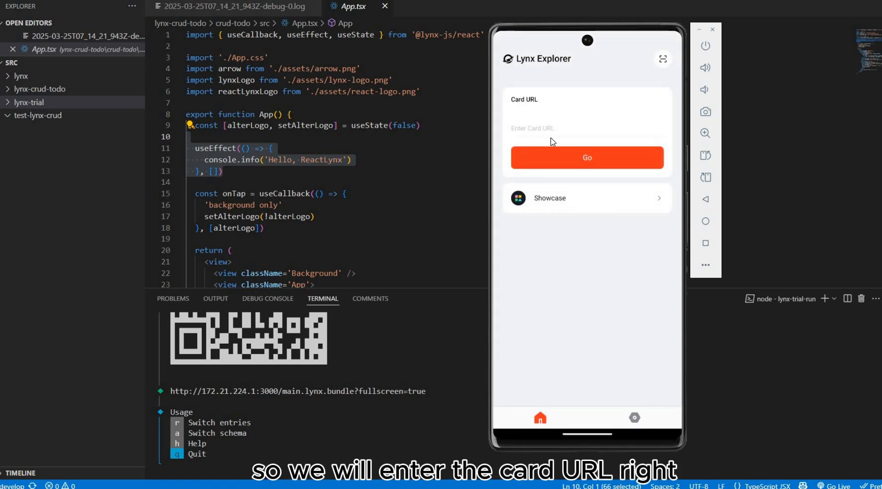
pyautogui.click(587, 128)
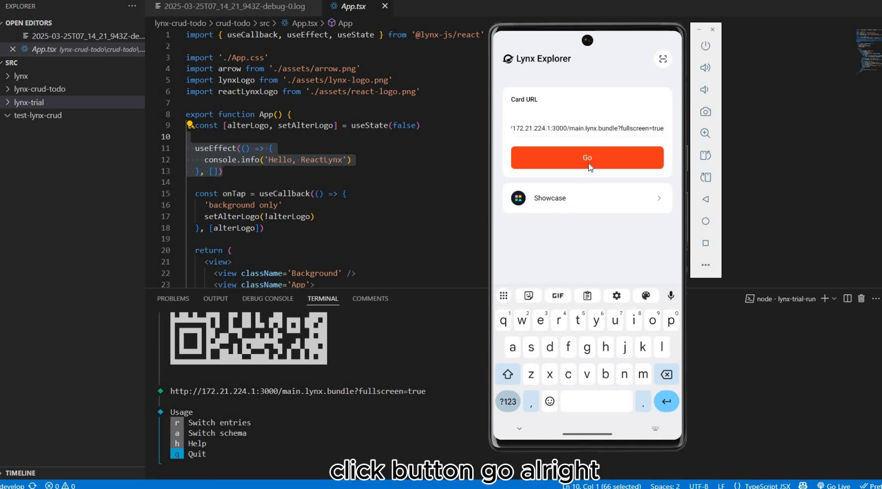
pyautogui.click(587, 157)
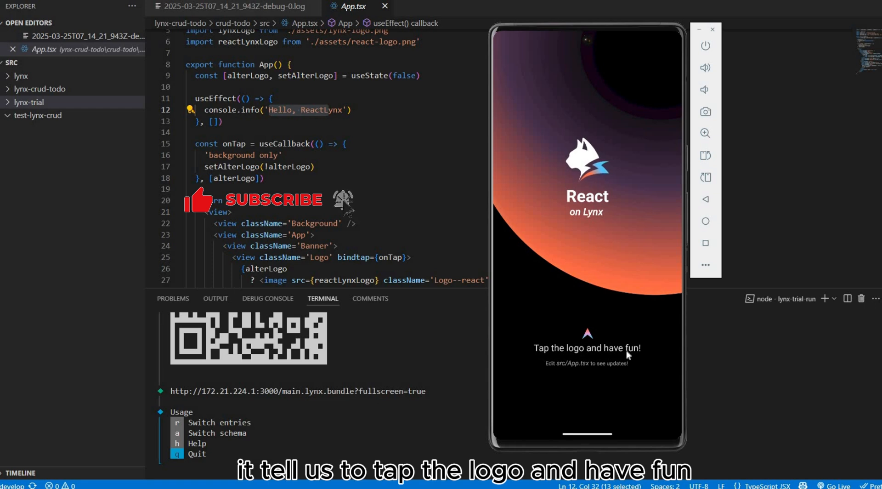
# Toggle the app's banner logo to the React atom and expand the lynx-trial-run folder
pyautogui.click(587, 174)
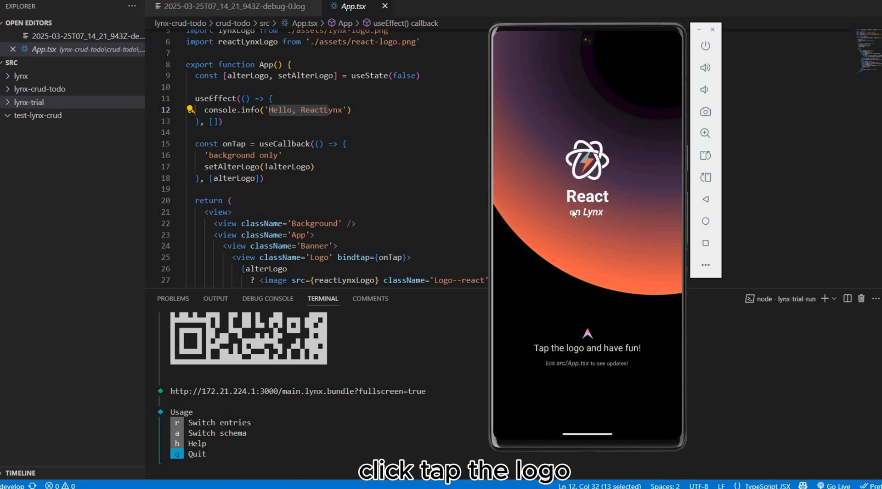
pyautogui.click(587, 163)
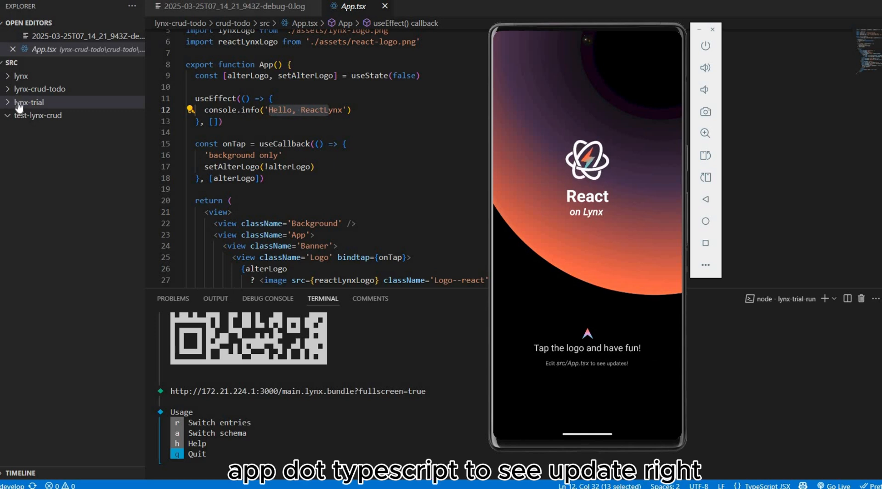
pyautogui.click(29, 103)
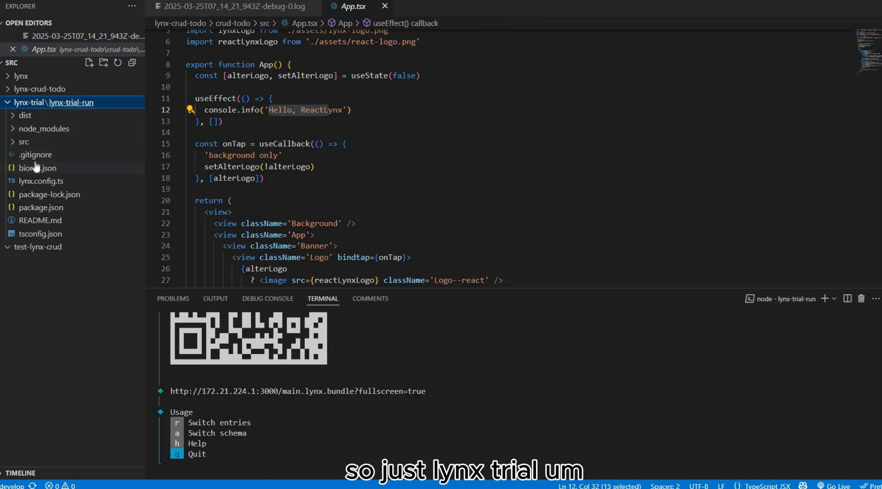
# Open src/App.tsx and change the title text to "Hi,I'm Holy_Dev"
pyautogui.click(23, 142)
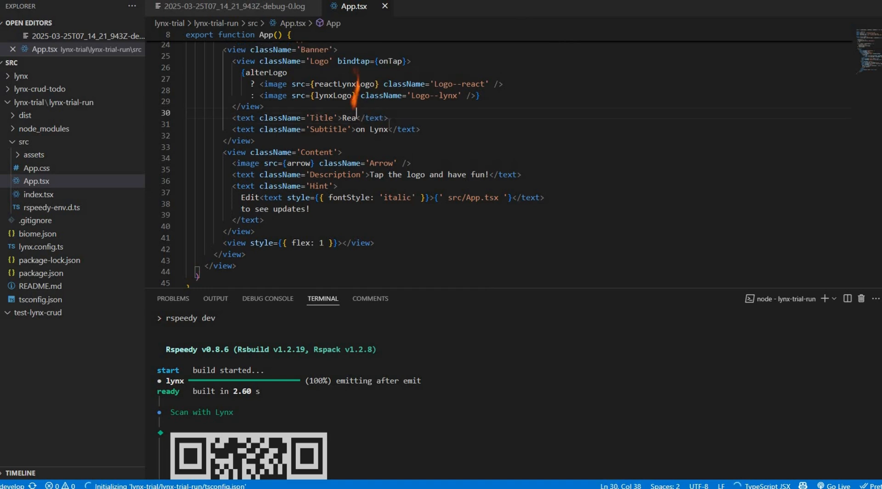
pyautogui.write("Hi,I'm")
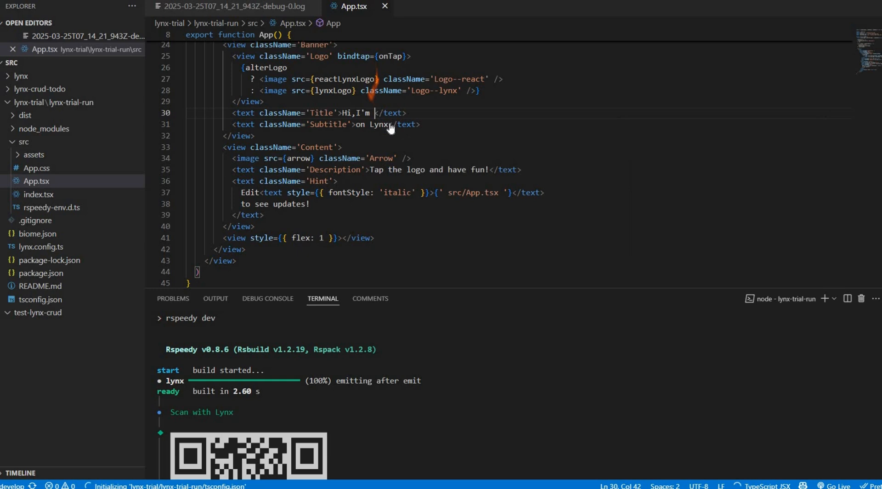
pyautogui.write('Holy')
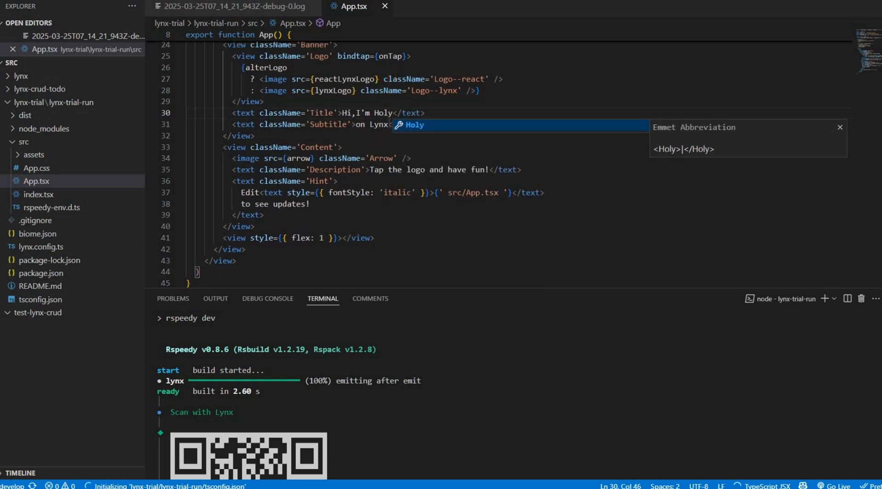
pyautogui.write('_Dev')
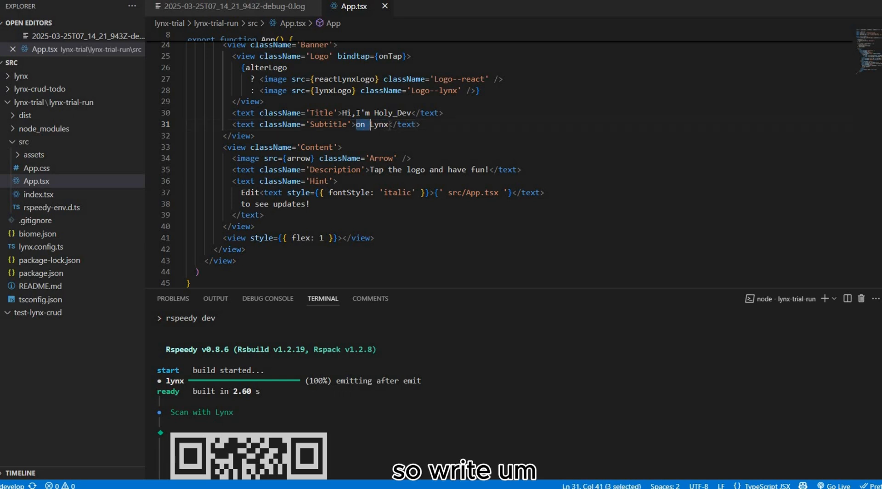
# Replace the subtitle with "subscribe to my channel for more useful videos"
pyautogui.press('Delete')
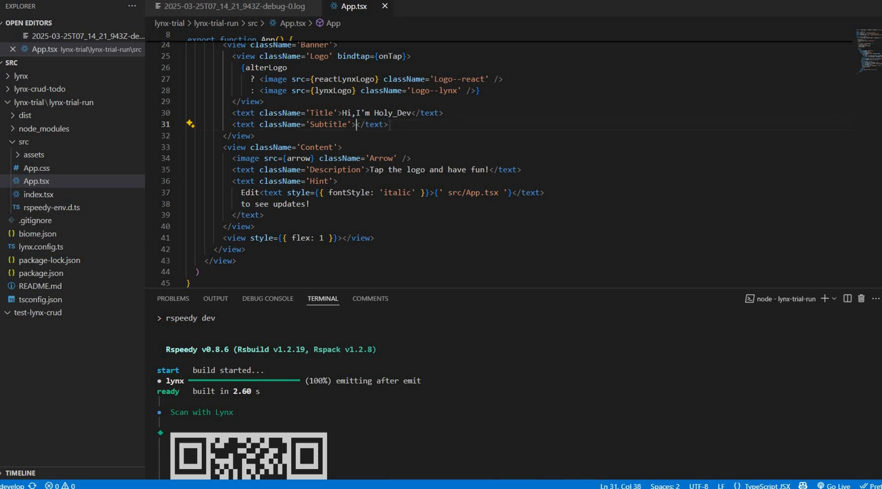
pyautogui.write('subscribe to my channel')
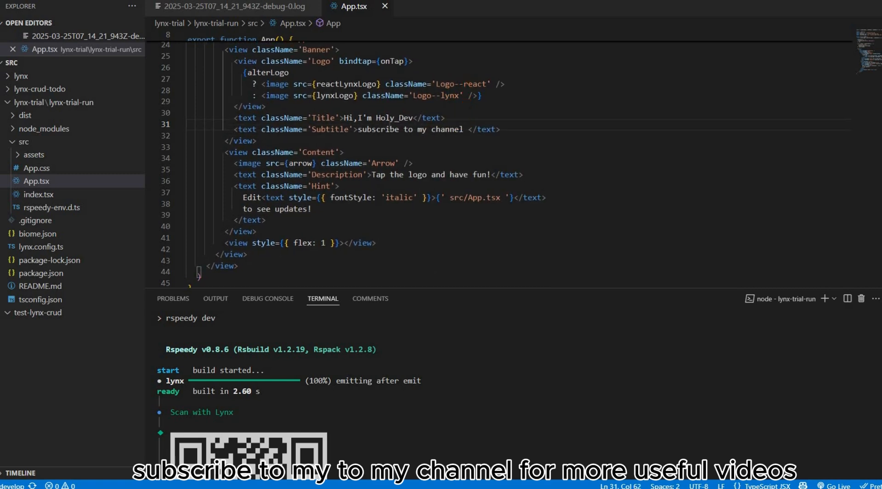
pyautogui.write('for more useful videos')
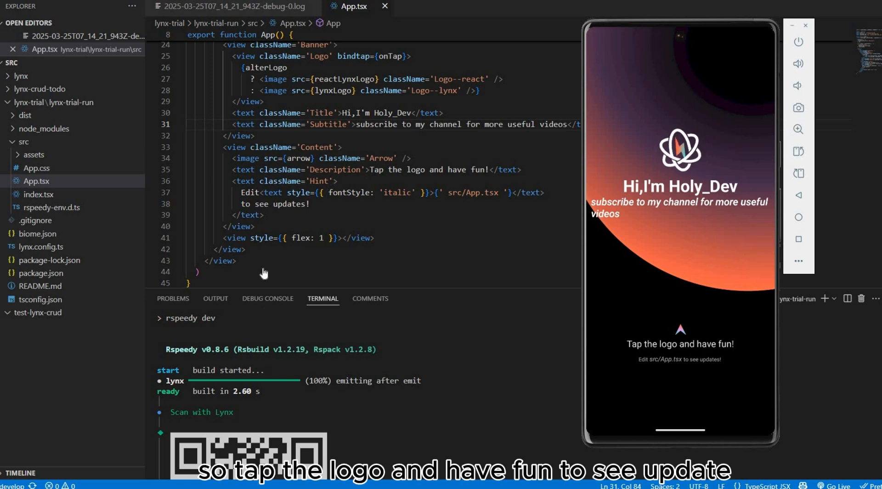
pyautogui.click(680, 151)
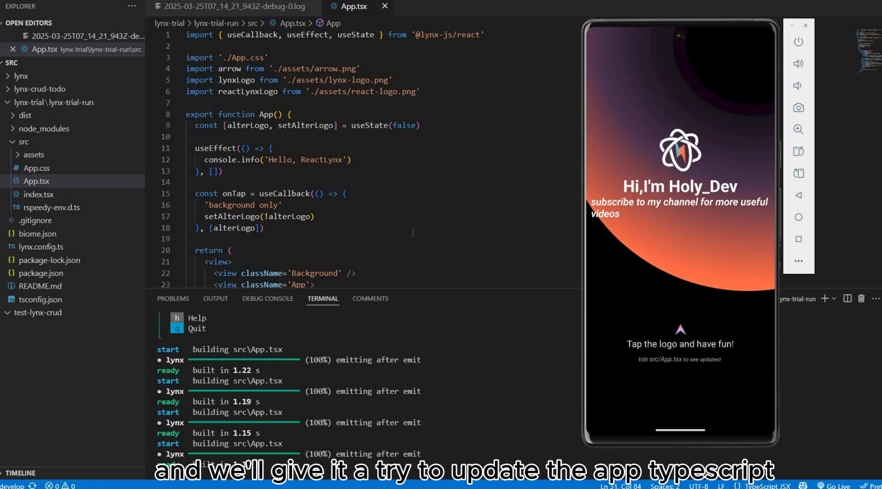
pyautogui.scroll(-3)
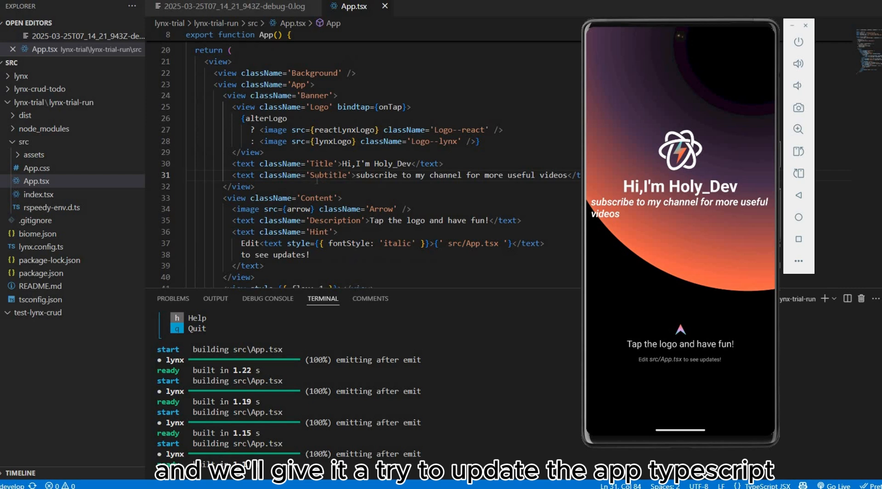